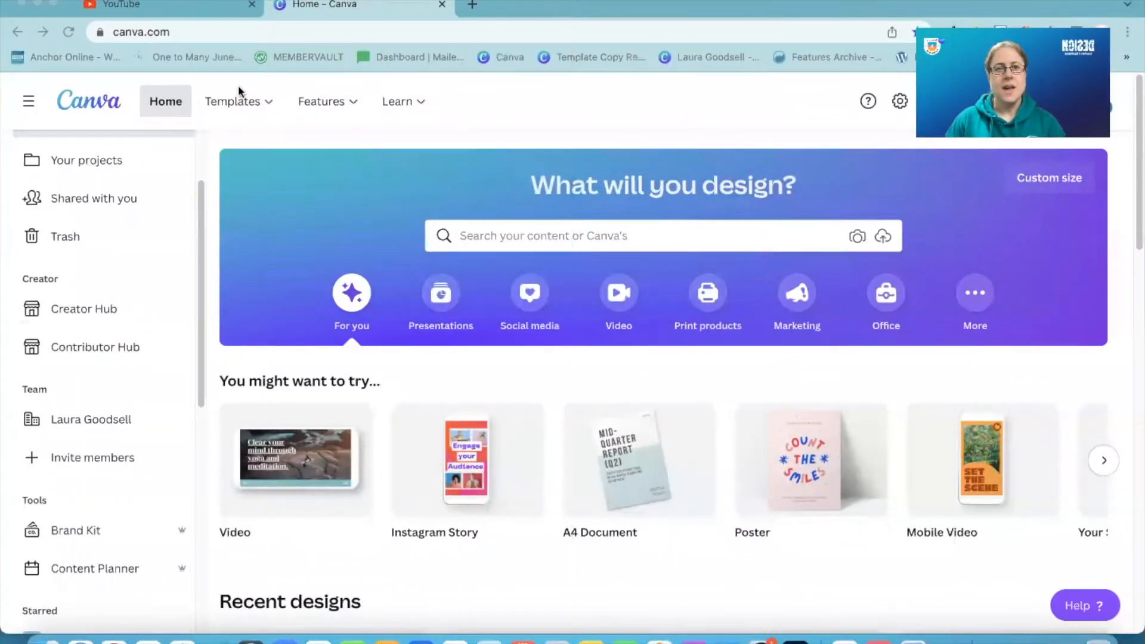
mouse_move(325, 545)
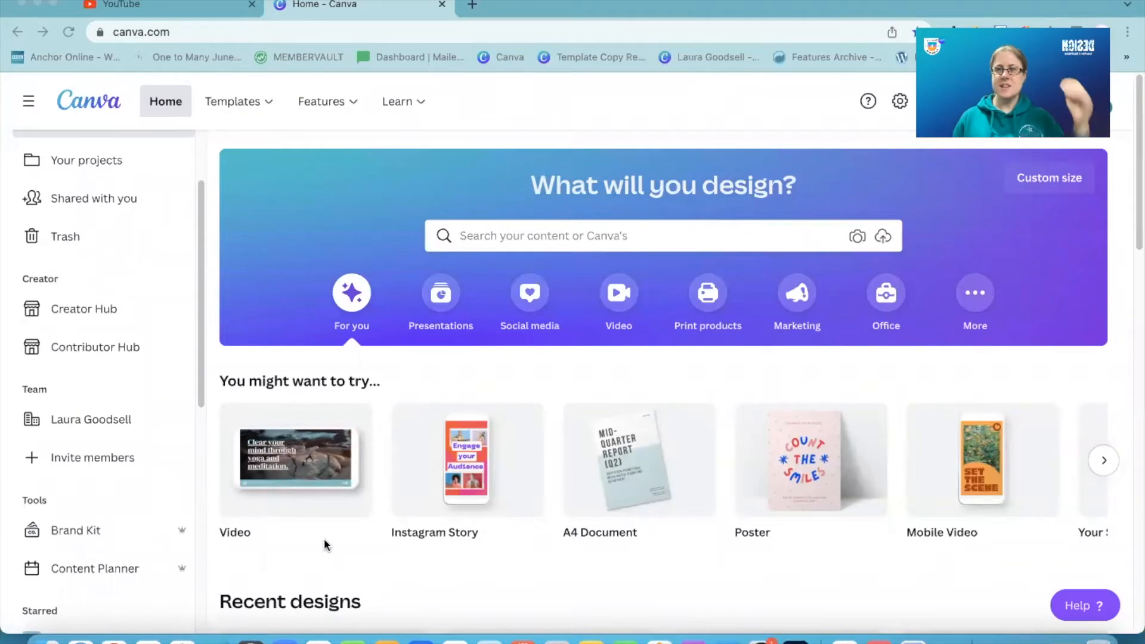
mouse_move(372, 561)
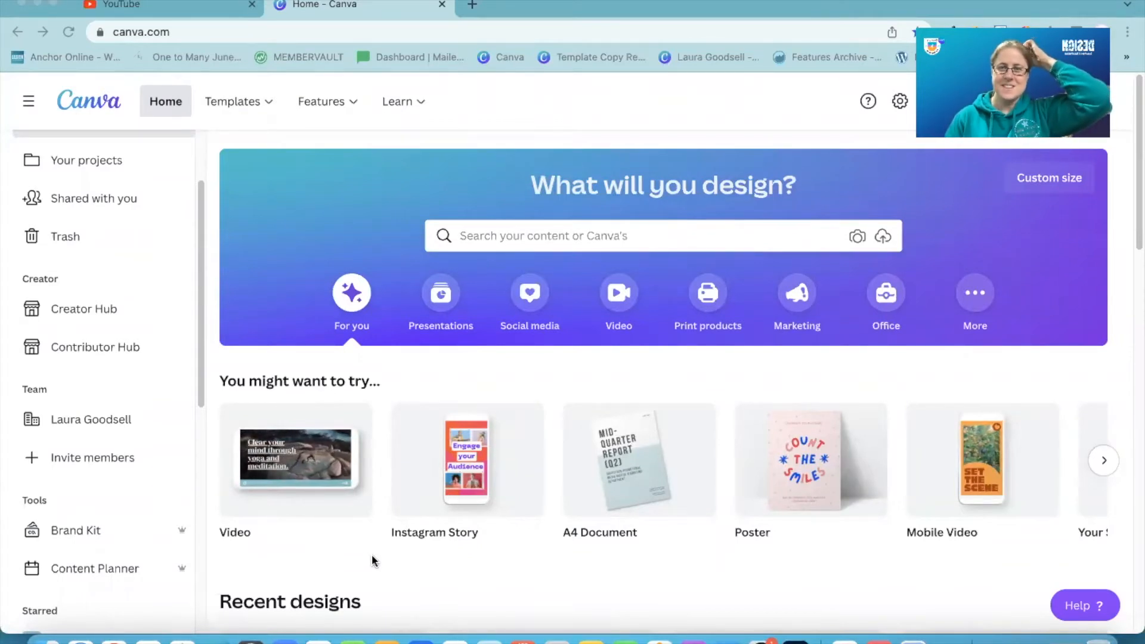
mouse_move(395, 519)
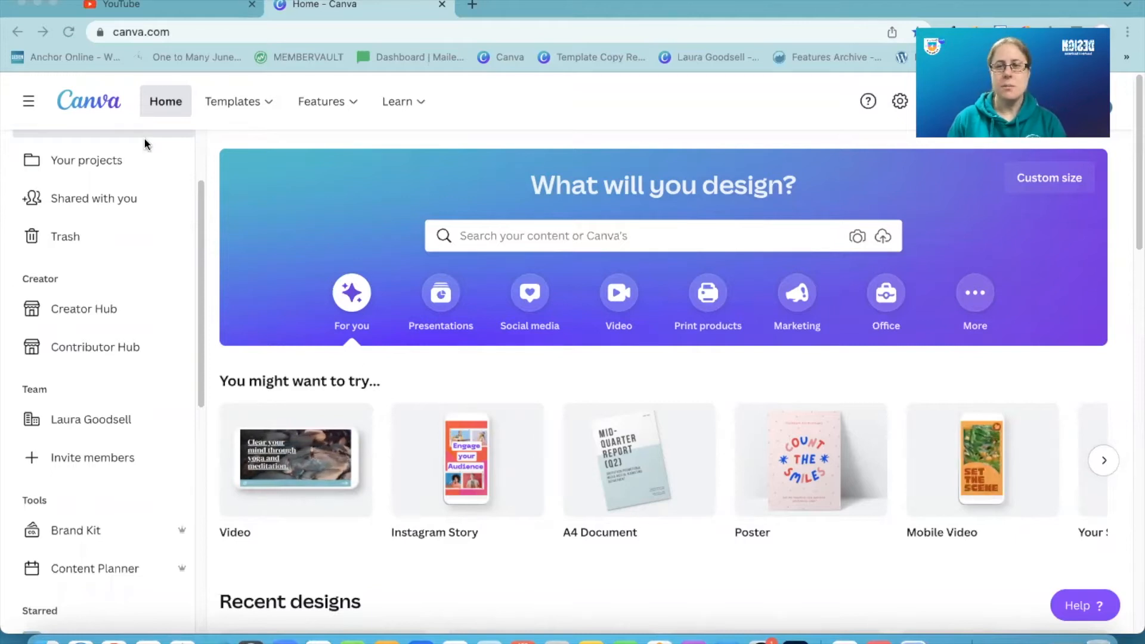
mouse_move(203, 253)
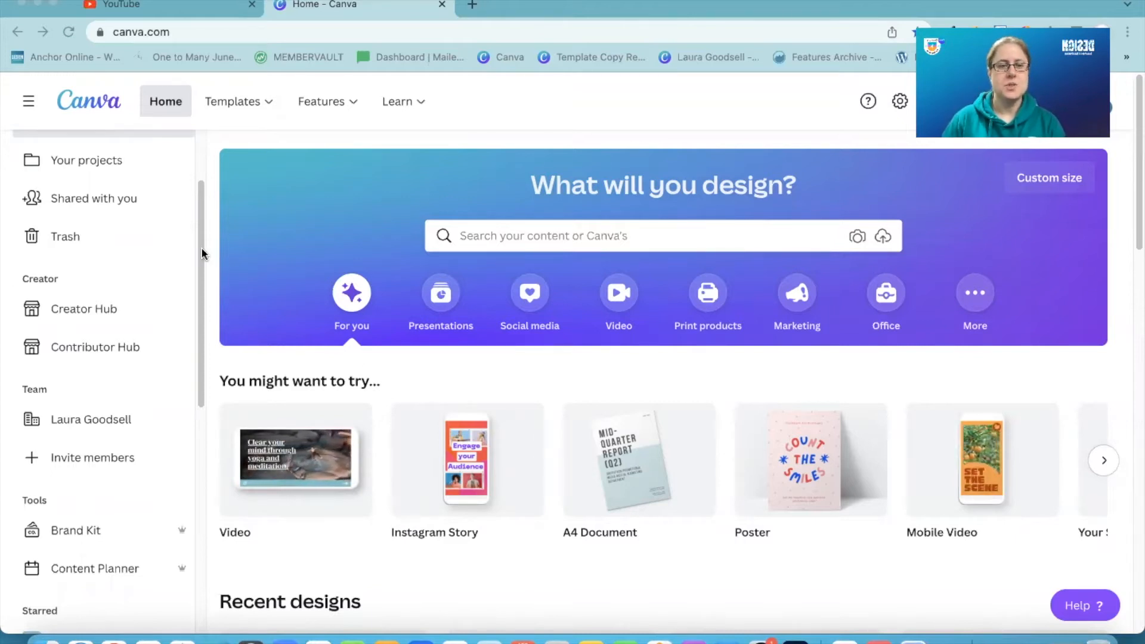
Open the Content Planner showing the April 2022 calendar with its holidays
scroll(down, 3)
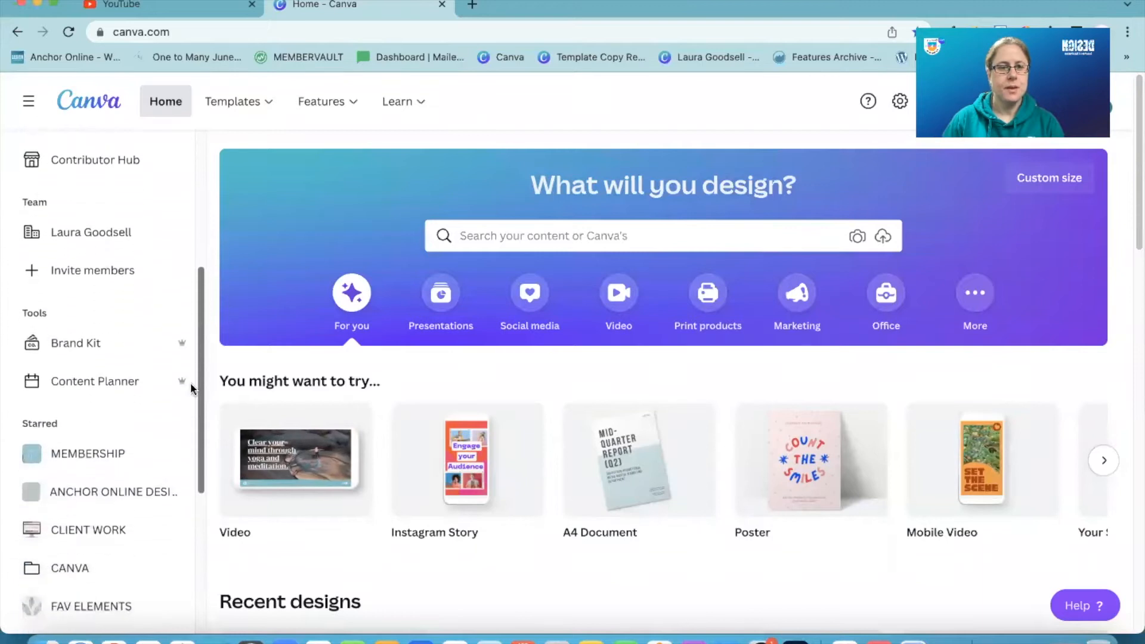
click(96, 381)
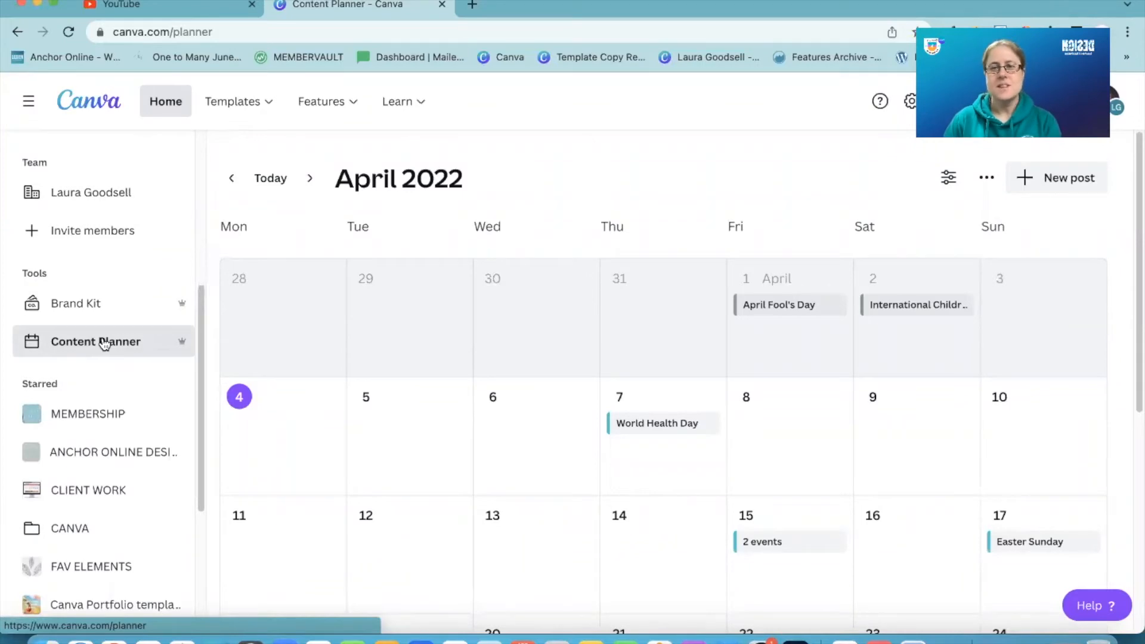
mouse_move(666, 324)
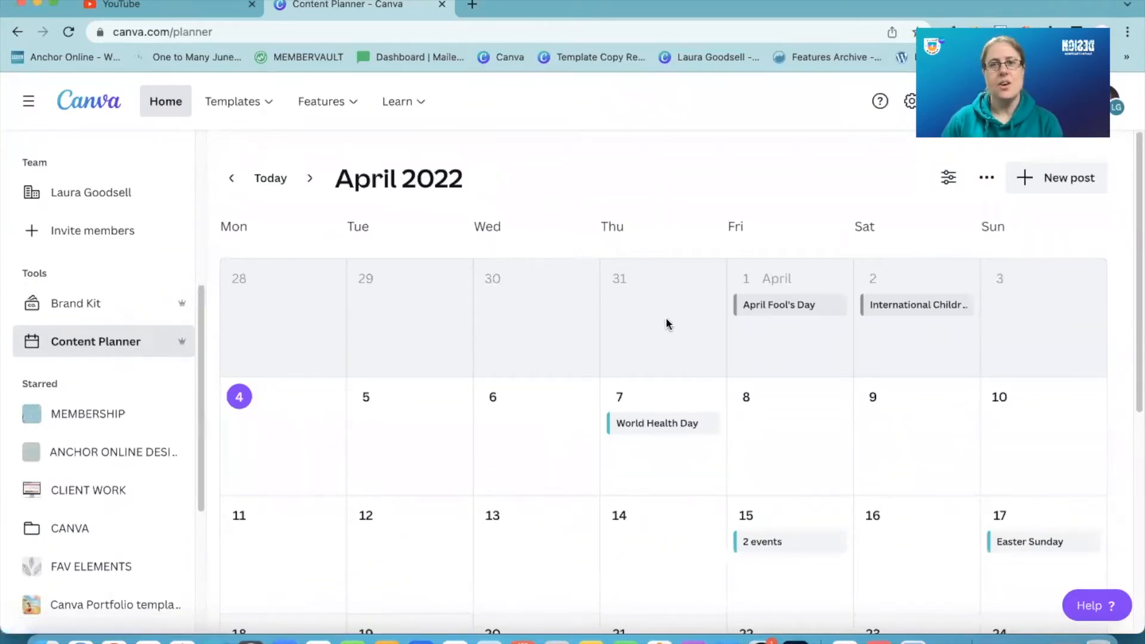
mouse_move(1041, 467)
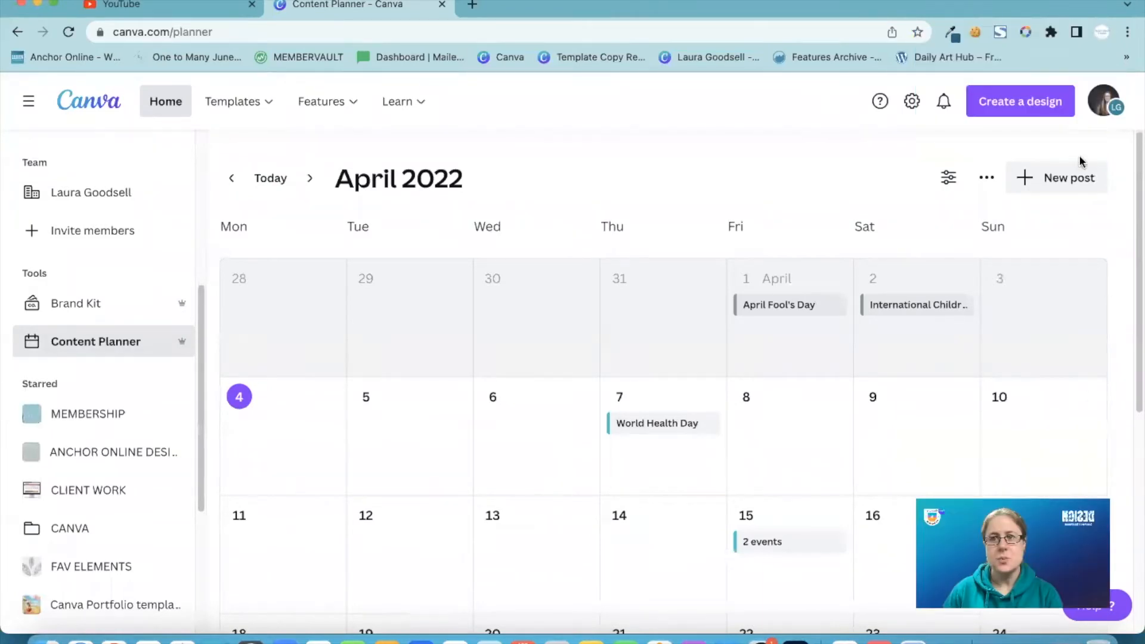
mouse_move(649, 255)
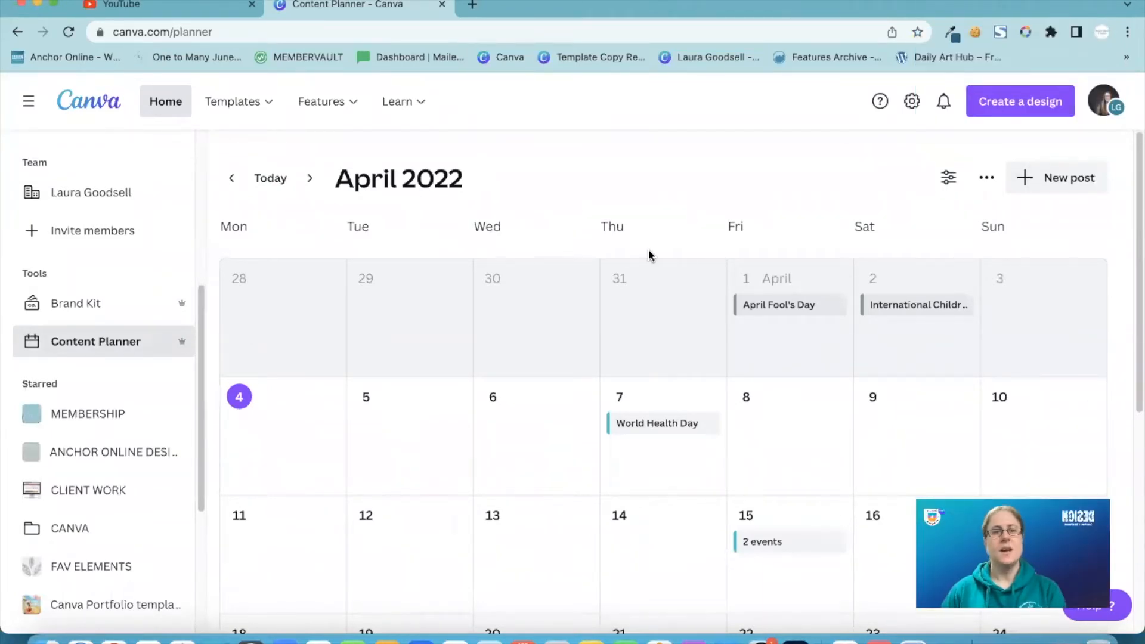
mouse_move(780, 304)
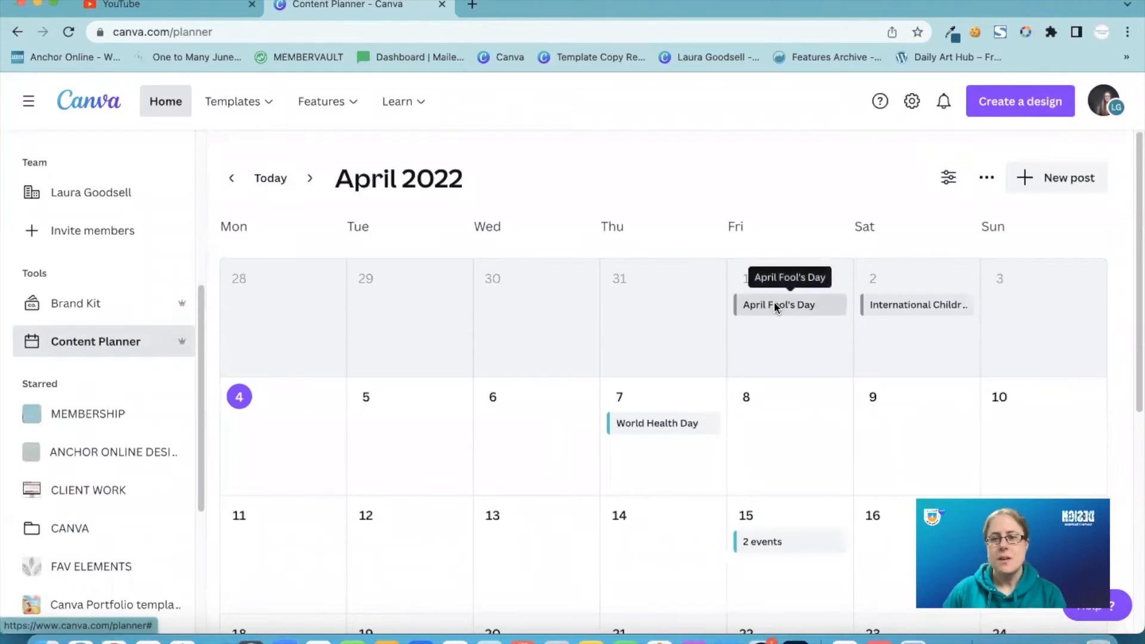
mouse_move(685, 429)
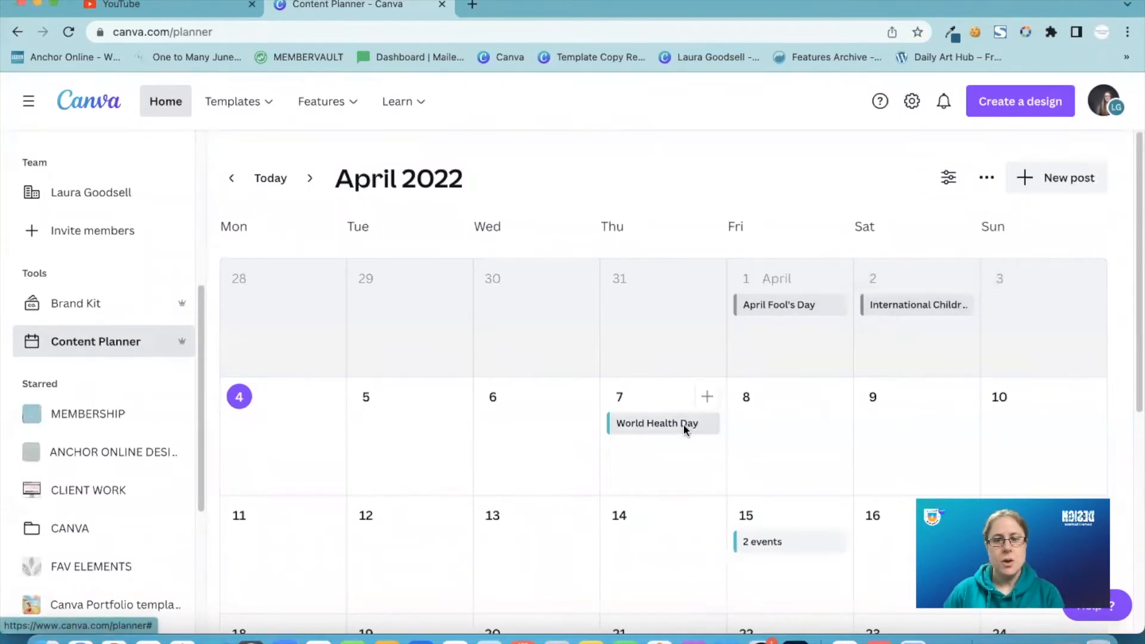
mouse_move(251, 258)
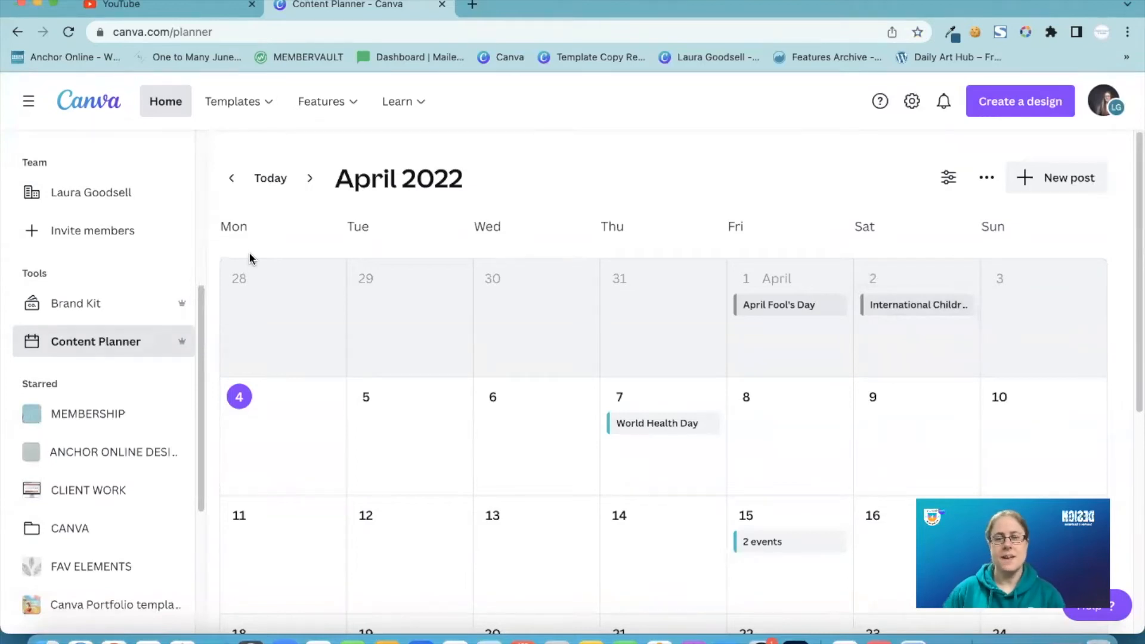
mouse_move(603, 167)
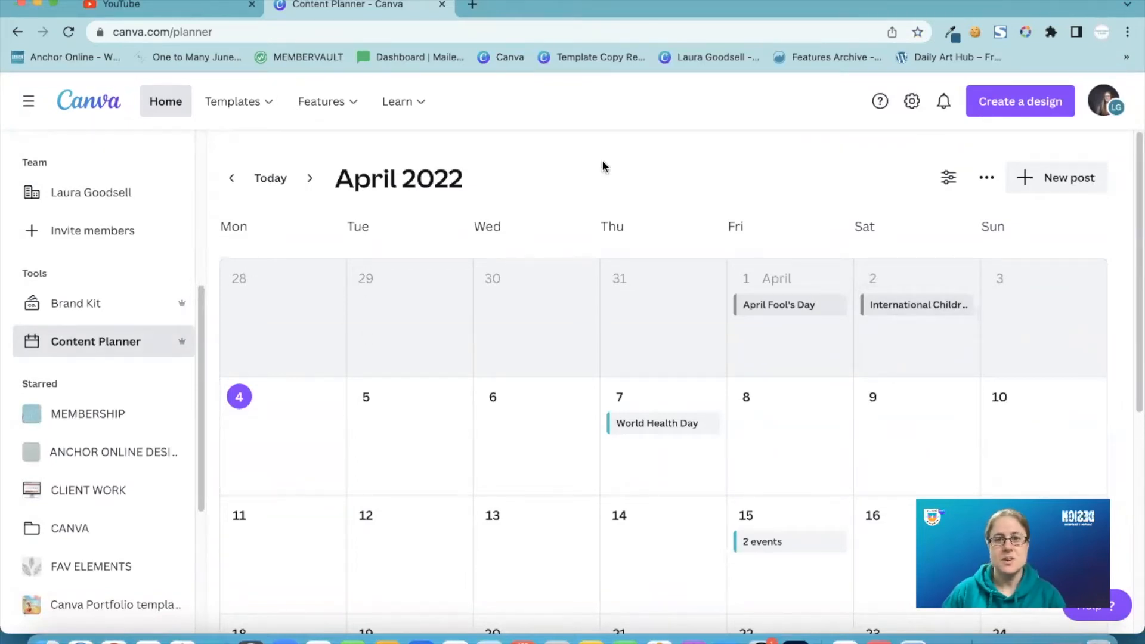
mouse_move(780, 304)
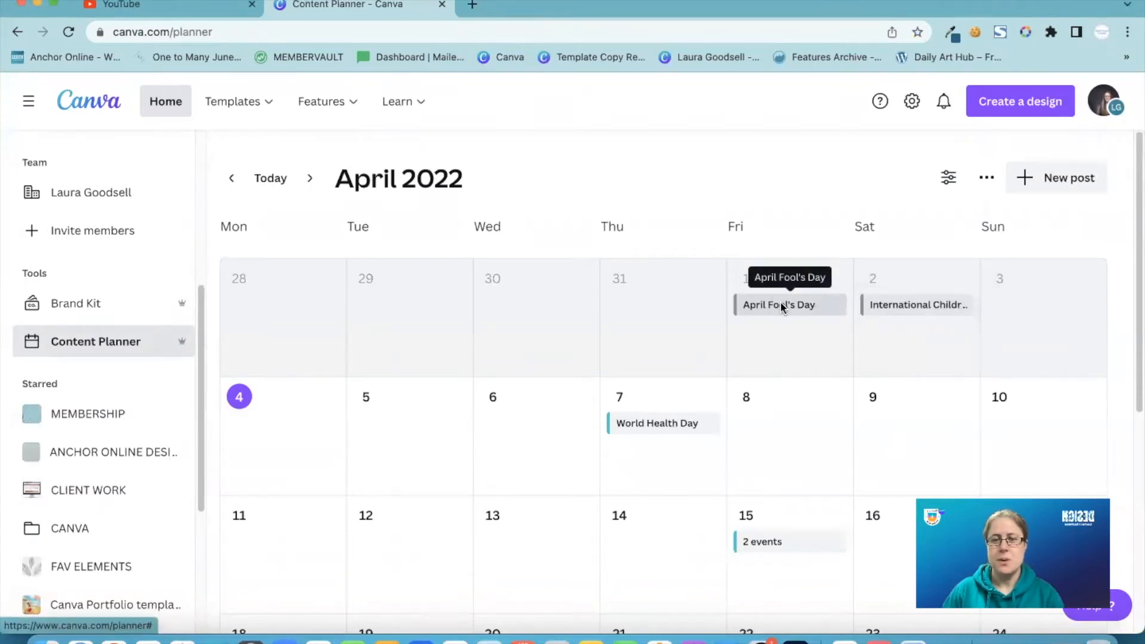
Open the April 1 April Fool's Day event and page forward through its themed templates
click(779, 304)
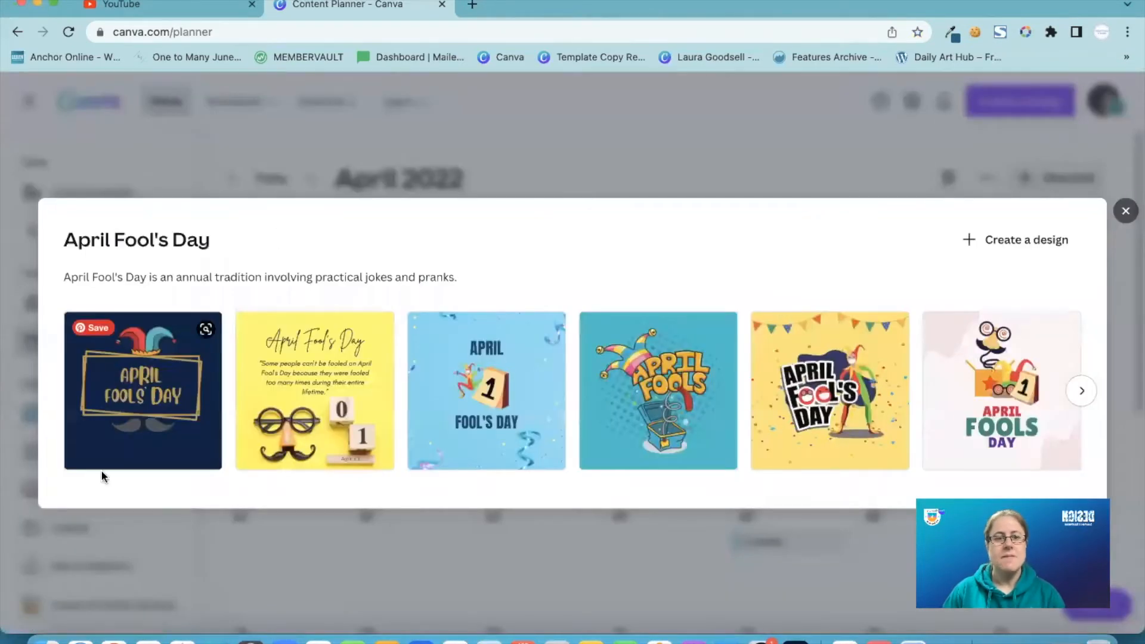
mouse_move(829, 373)
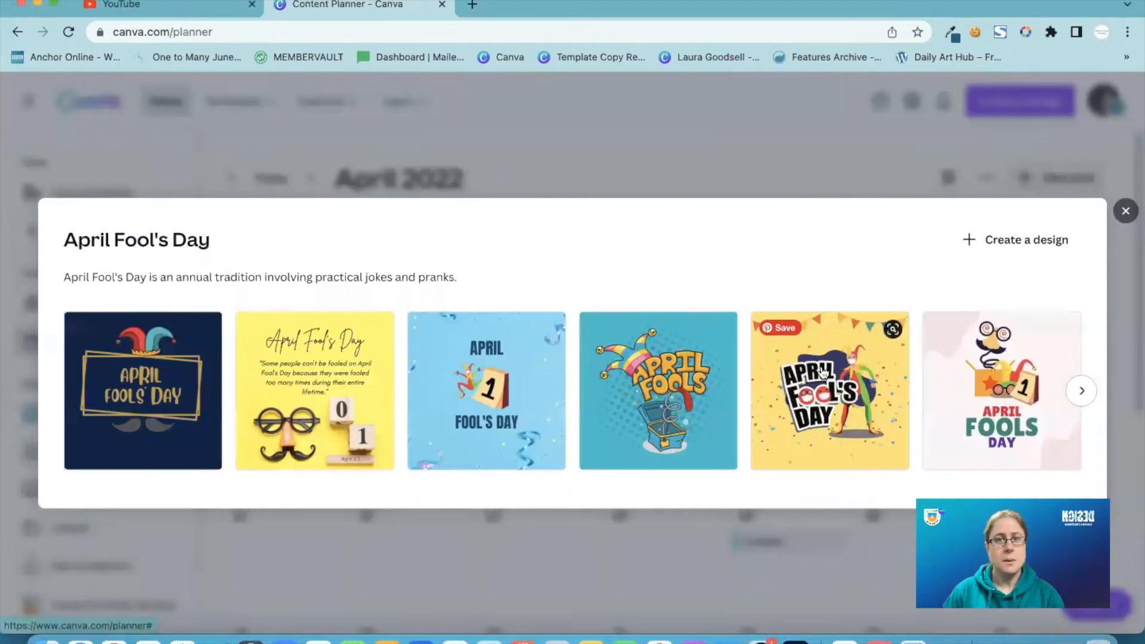
click(1083, 390)
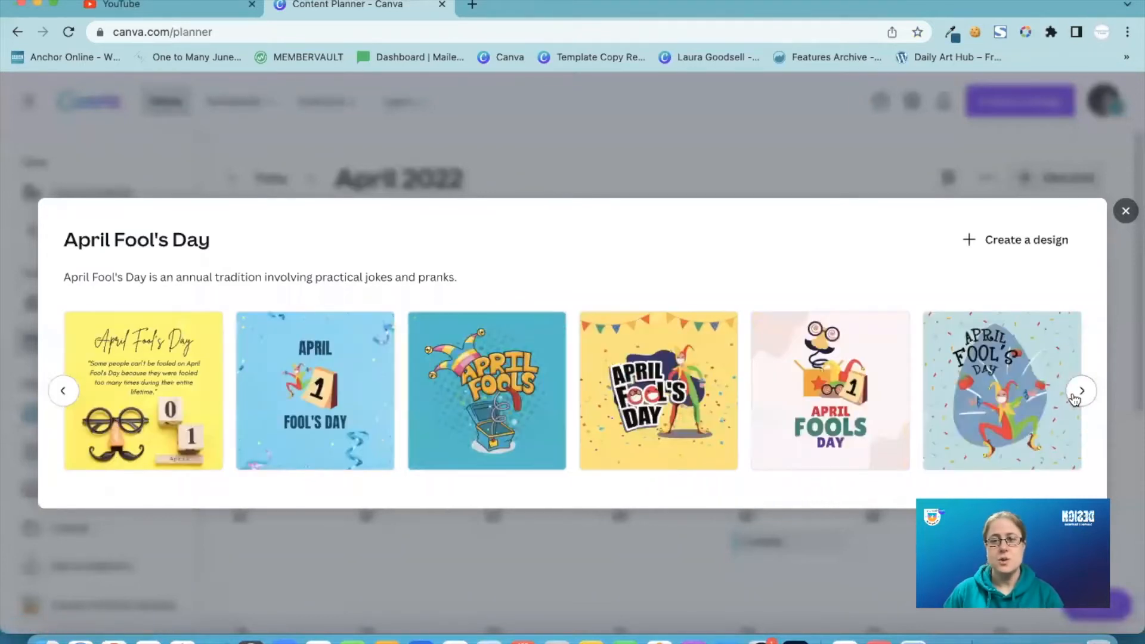
click(1082, 390)
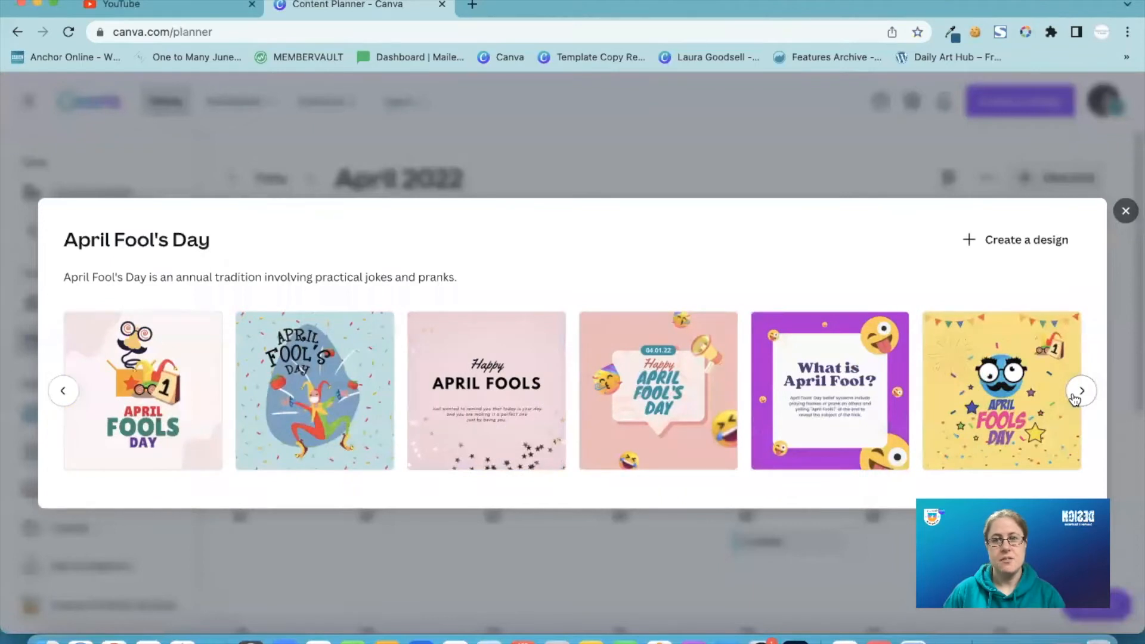
click(1081, 390)
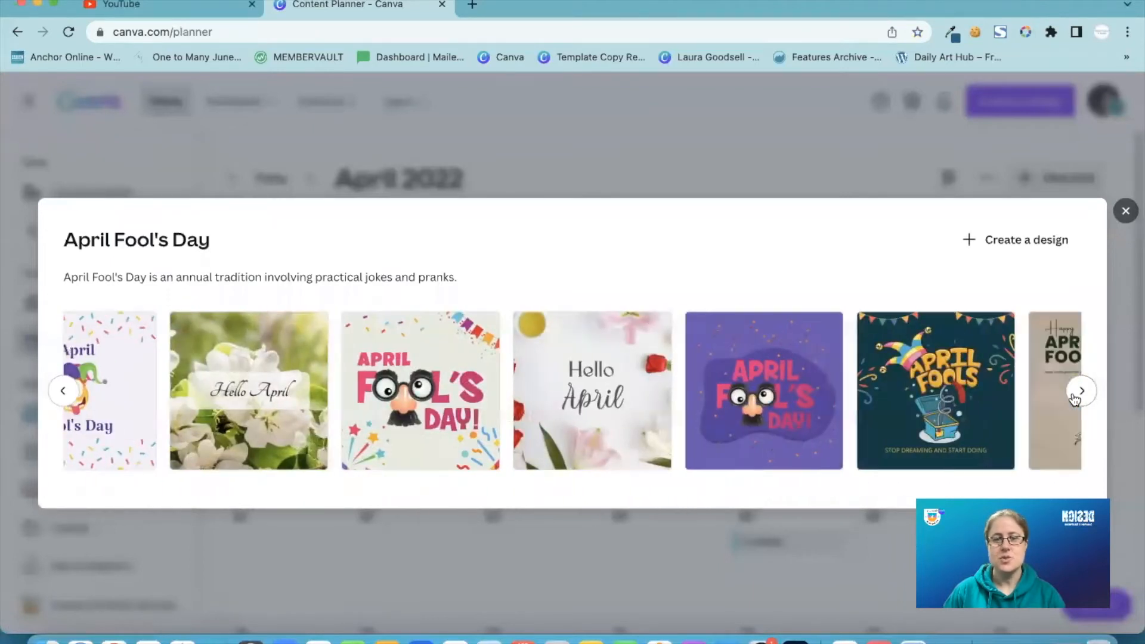
click(1080, 391)
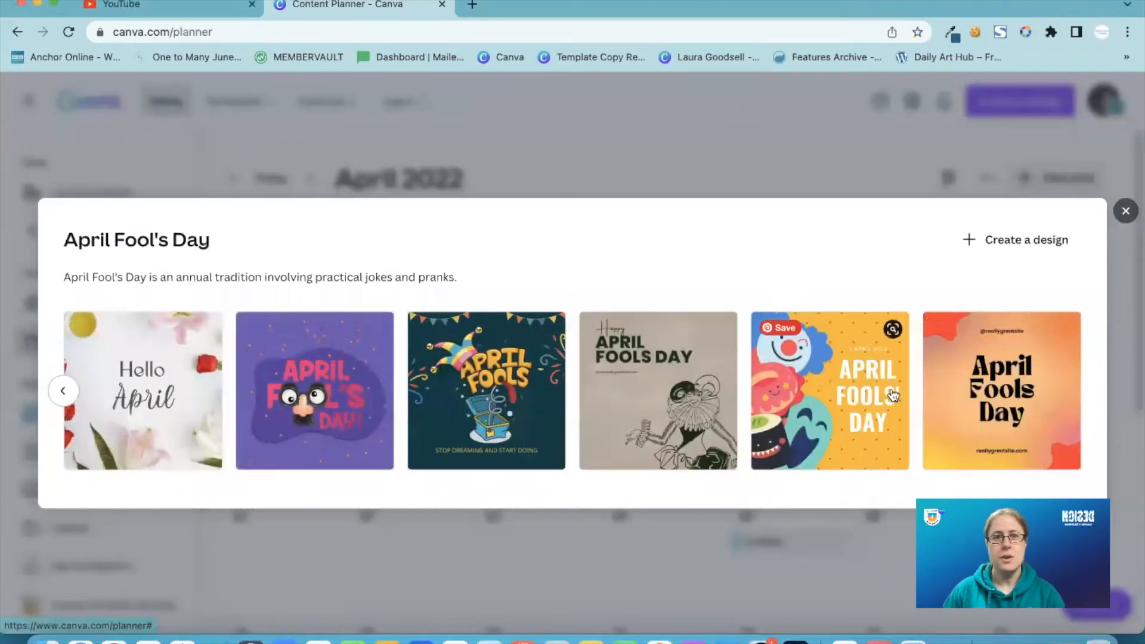
mouse_move(887, 366)
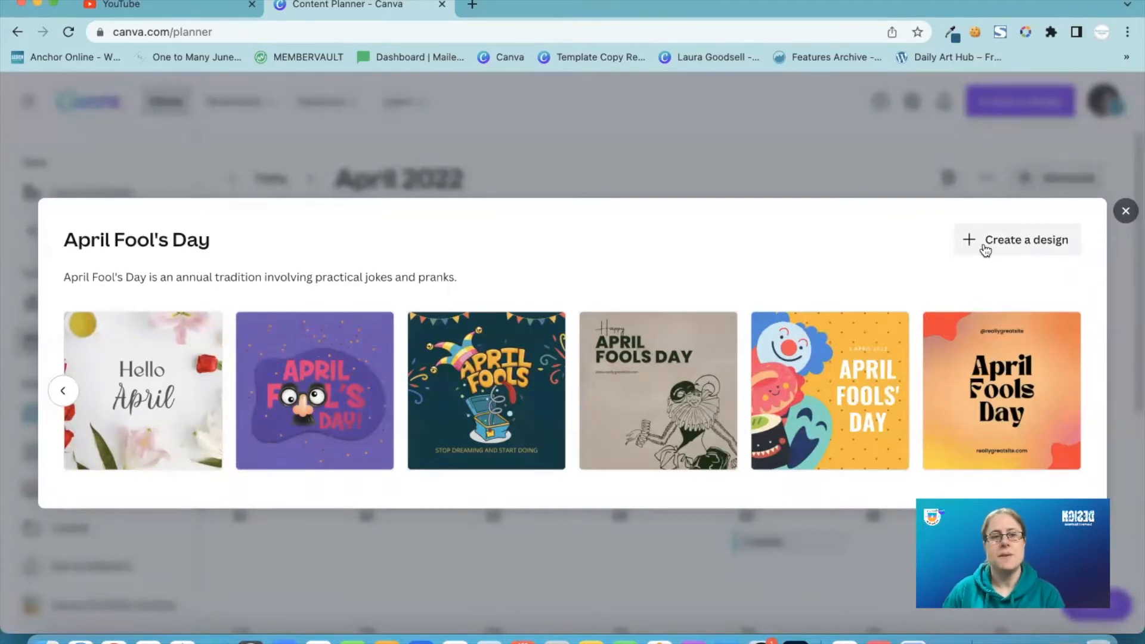
Close April Fool's Day and view the Earth Day template suggestions
click(1125, 212)
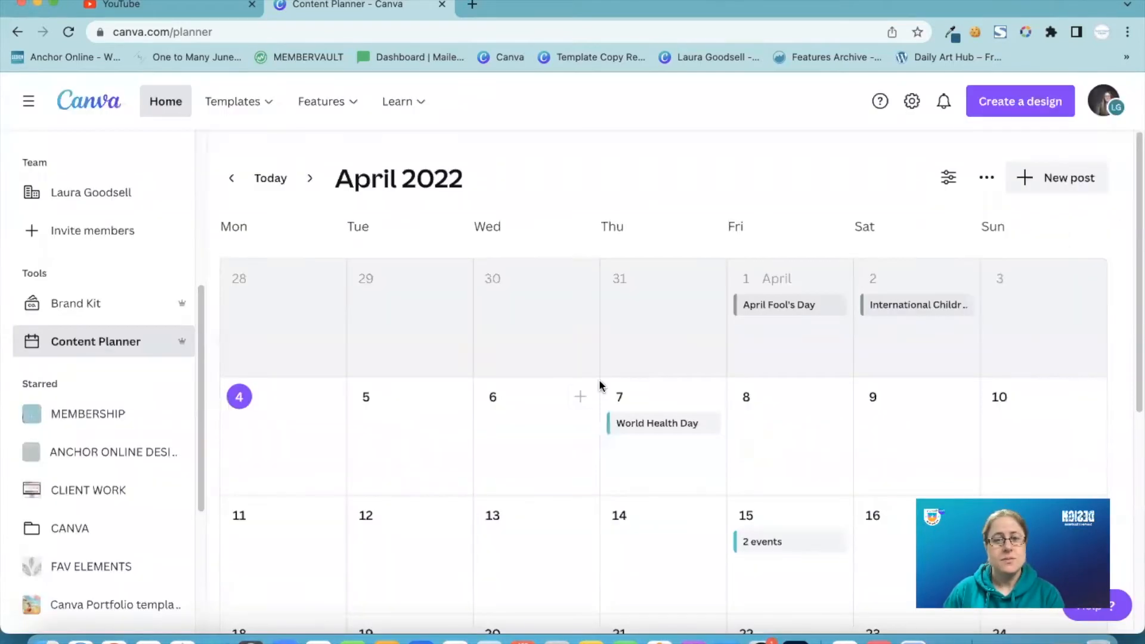
scroll(down, 3)
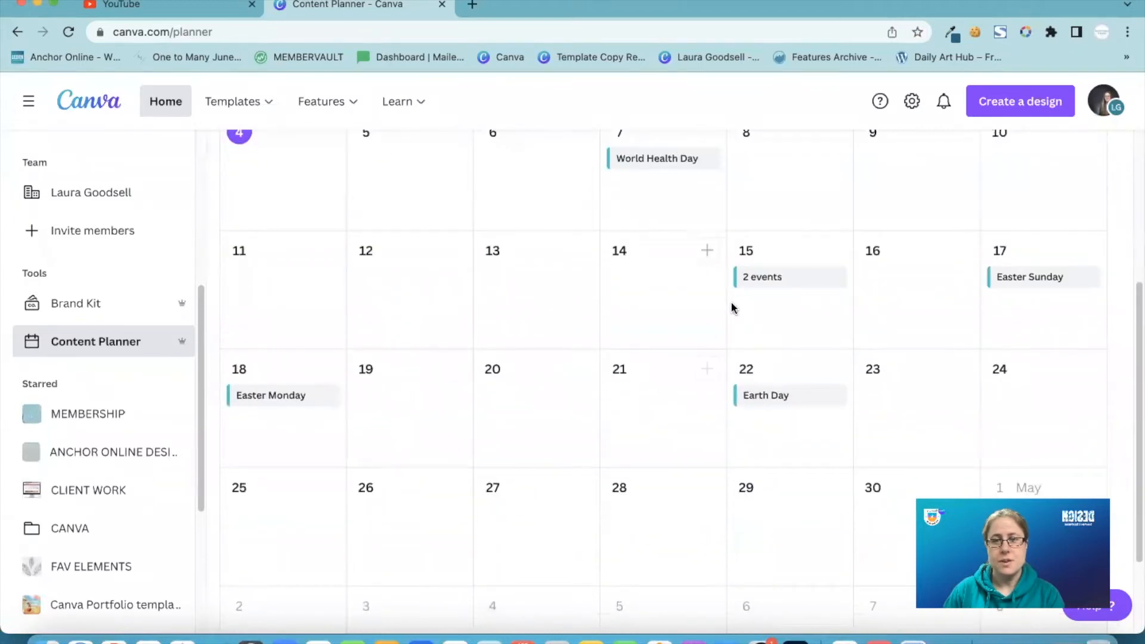
click(766, 395)
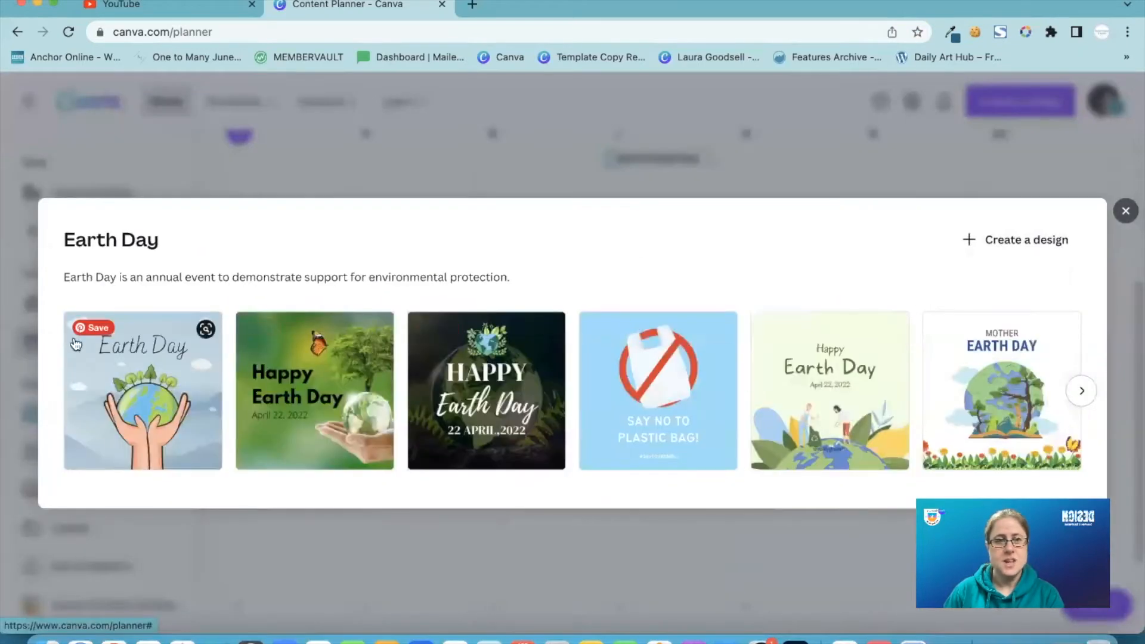
mouse_move(486, 358)
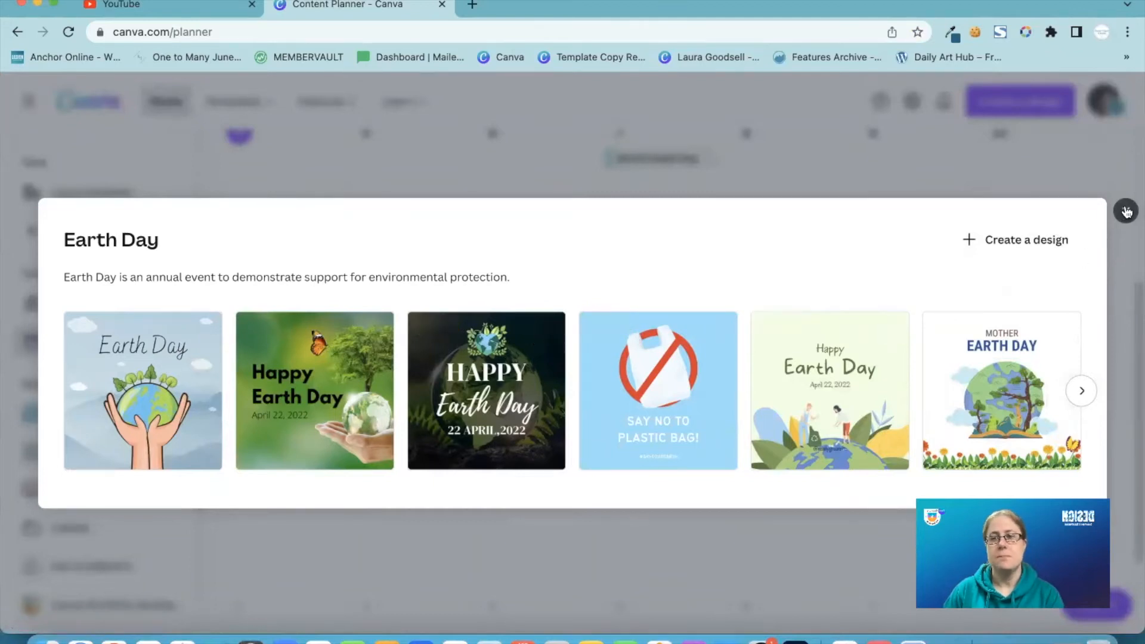
Close Earth Day and view the Easter Monday (April 18) template suggestions
click(1128, 212)
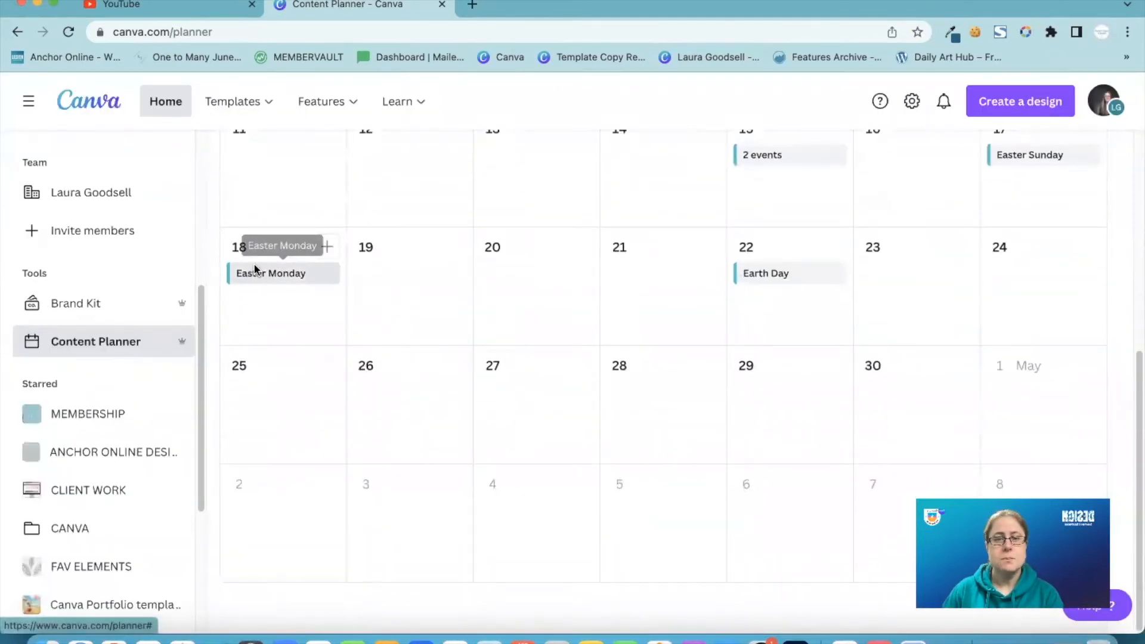
click(271, 272)
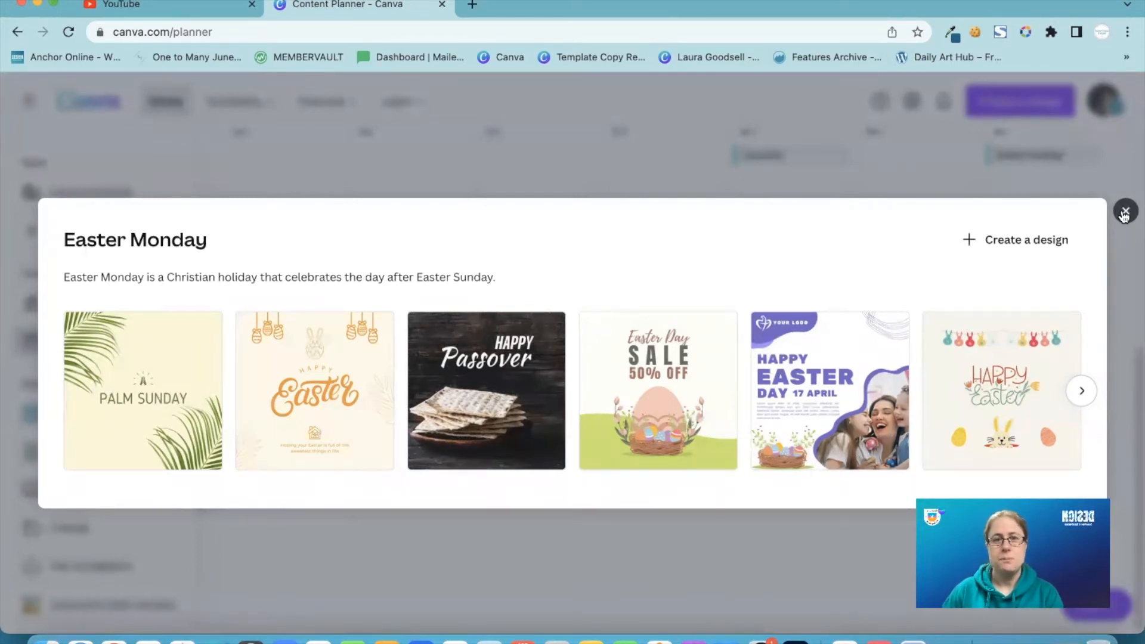
Close the Easter Monday templates, returning to the April 2022 calendar
click(1125, 212)
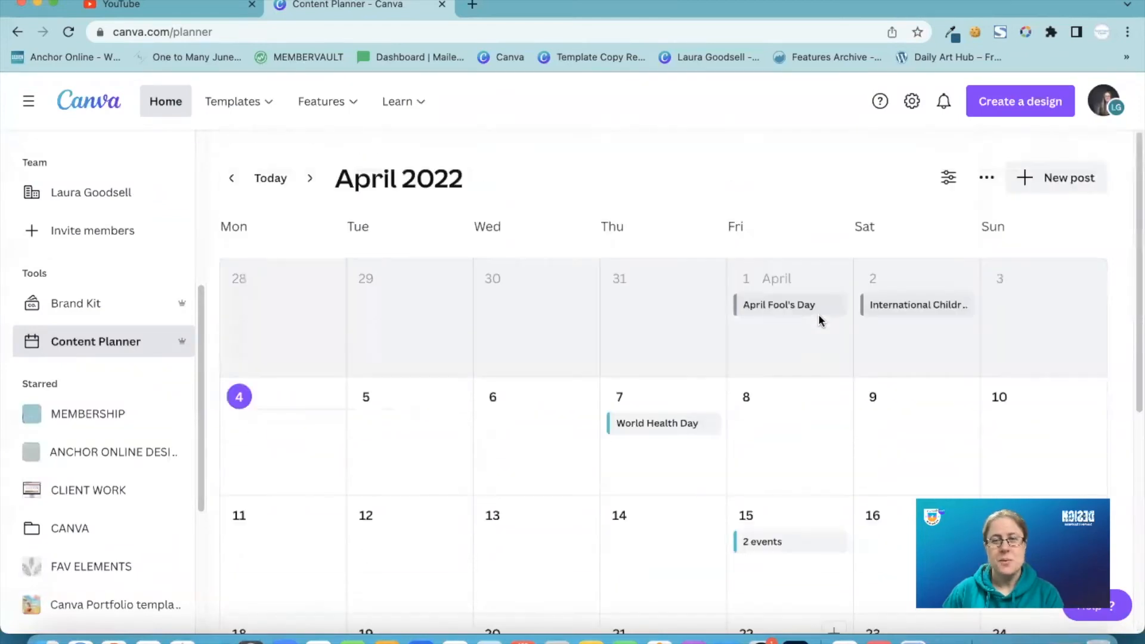
mouse_move(936, 172)
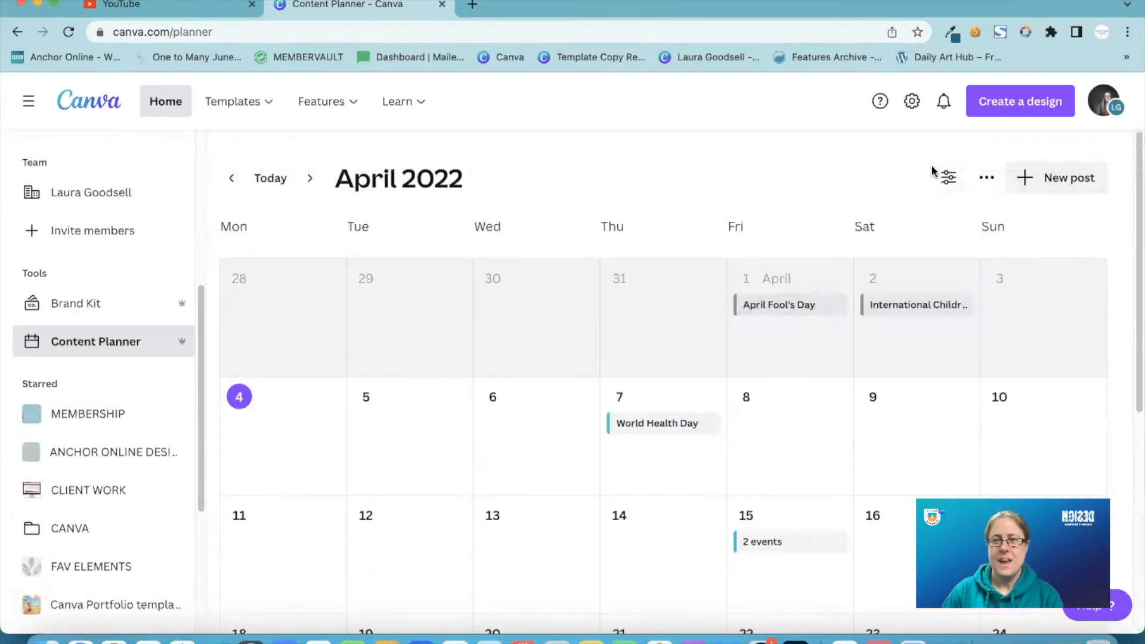
mouse_move(946, 181)
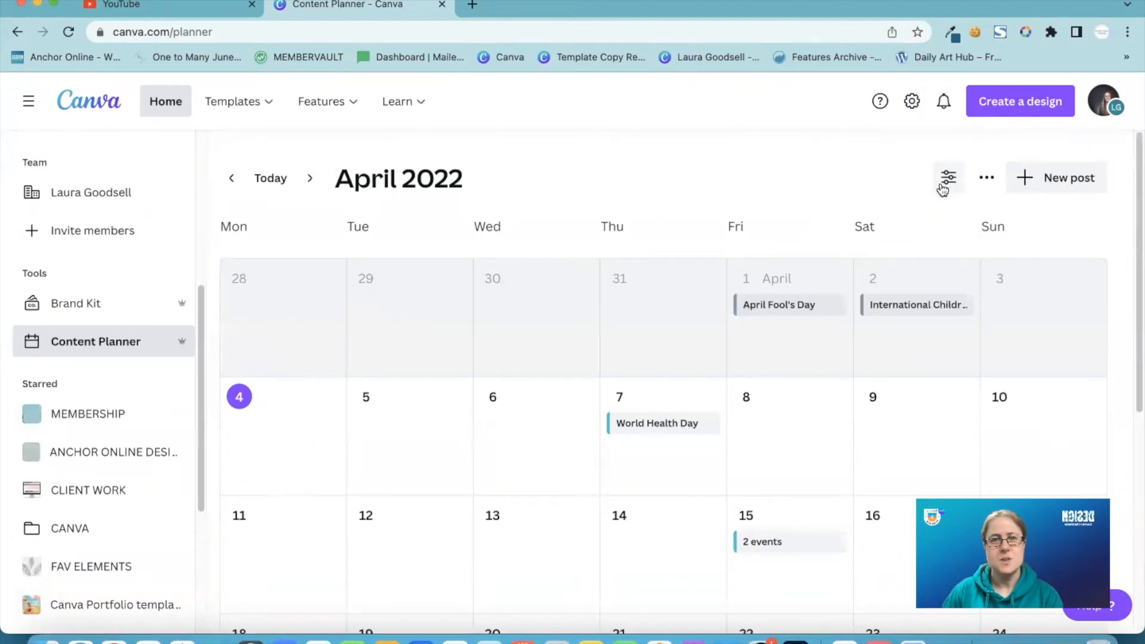
Open Filters, toggle Social media holidays off and on, and expand Regional holidays
click(949, 178)
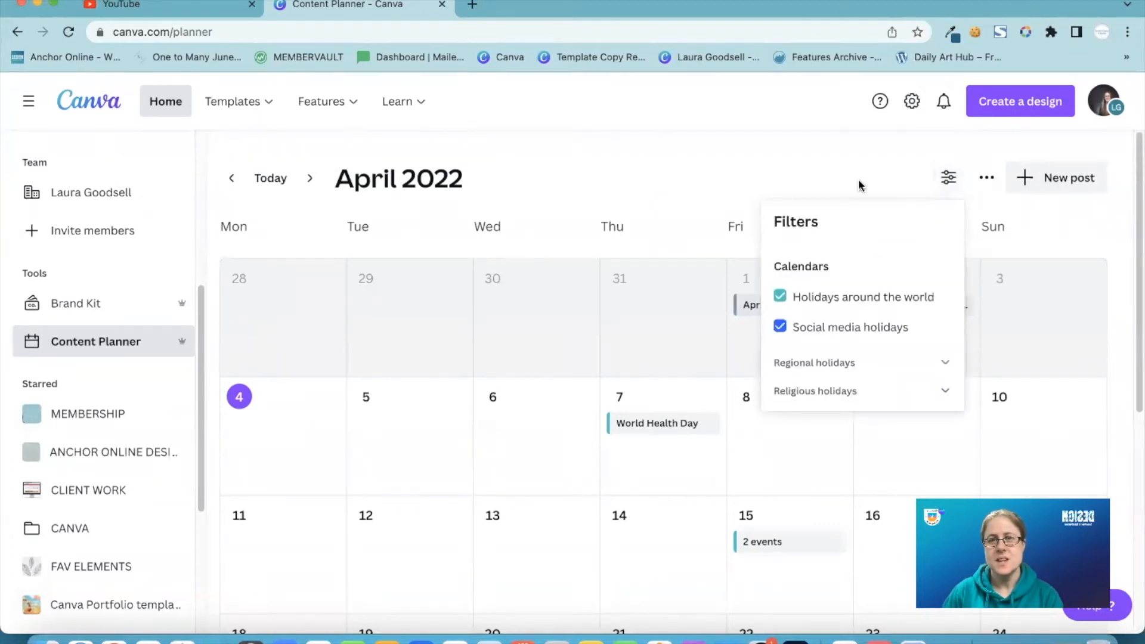
mouse_move(868, 302)
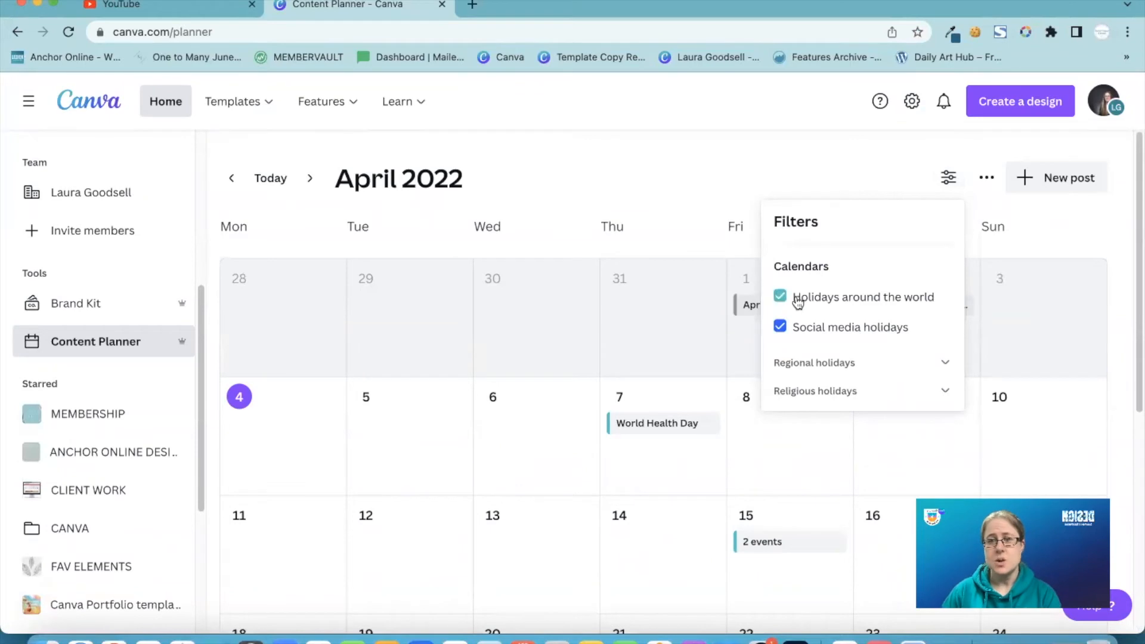
click(780, 327)
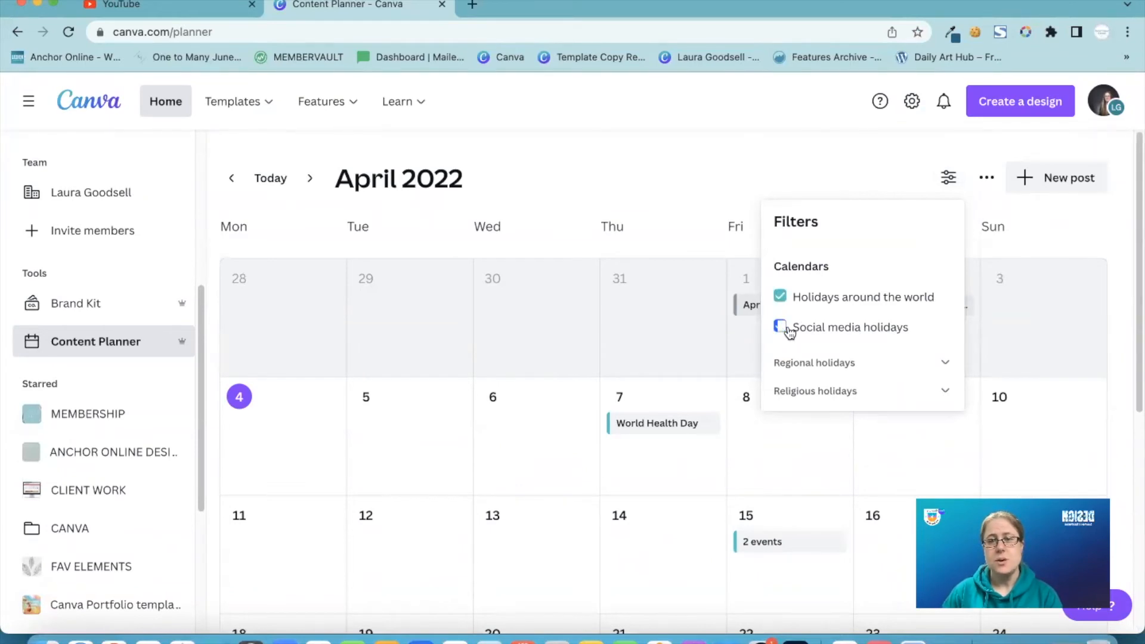
click(779, 327)
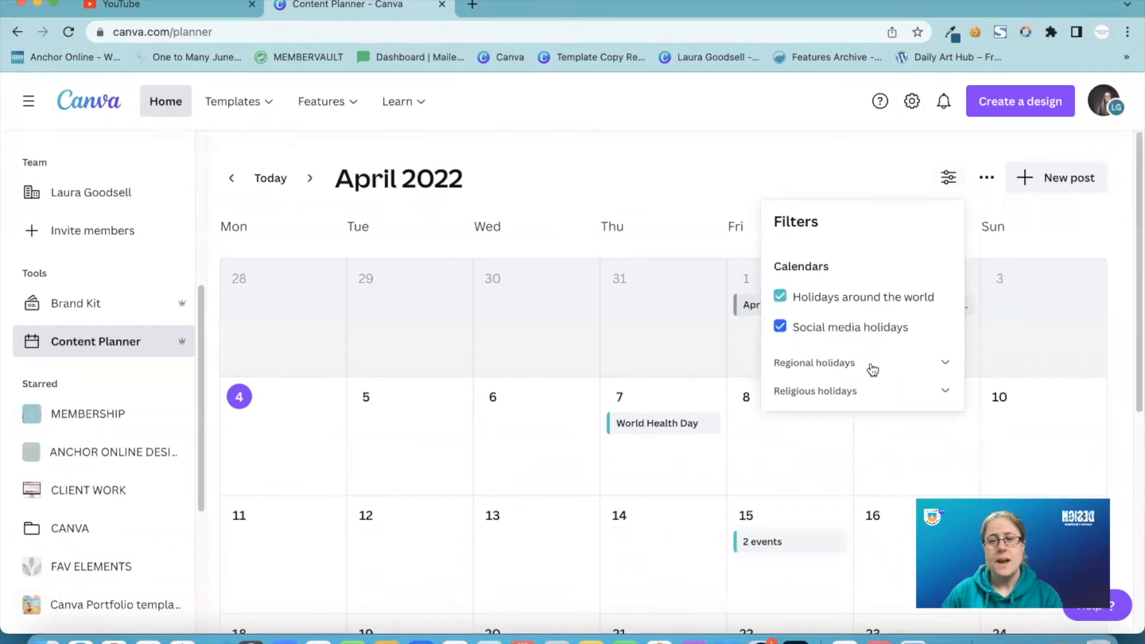
click(814, 363)
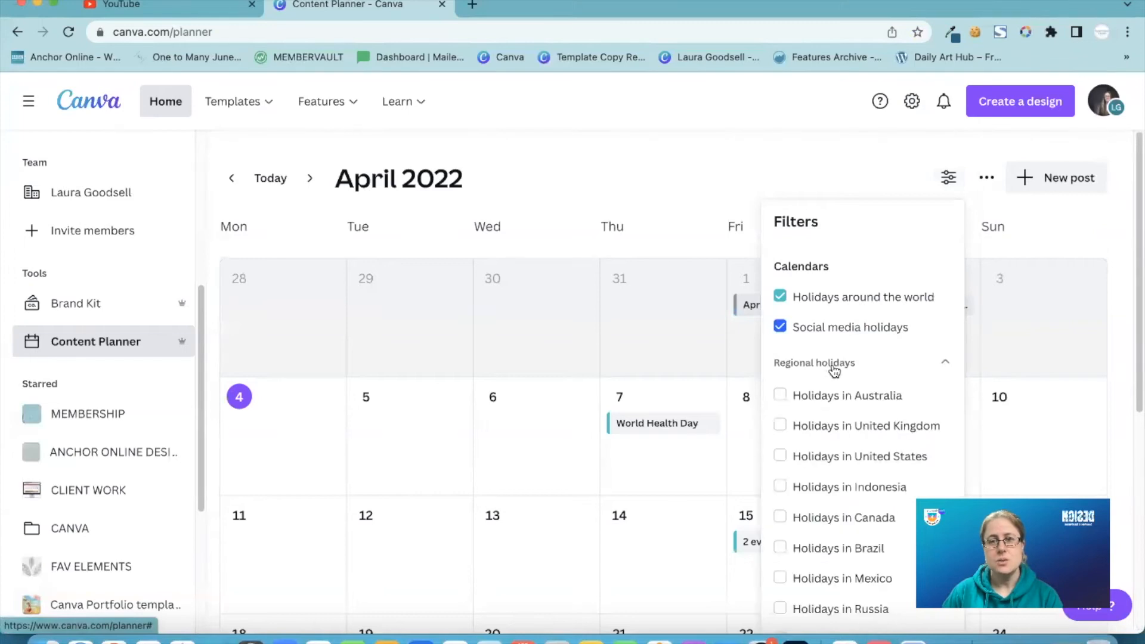
mouse_move(834, 346)
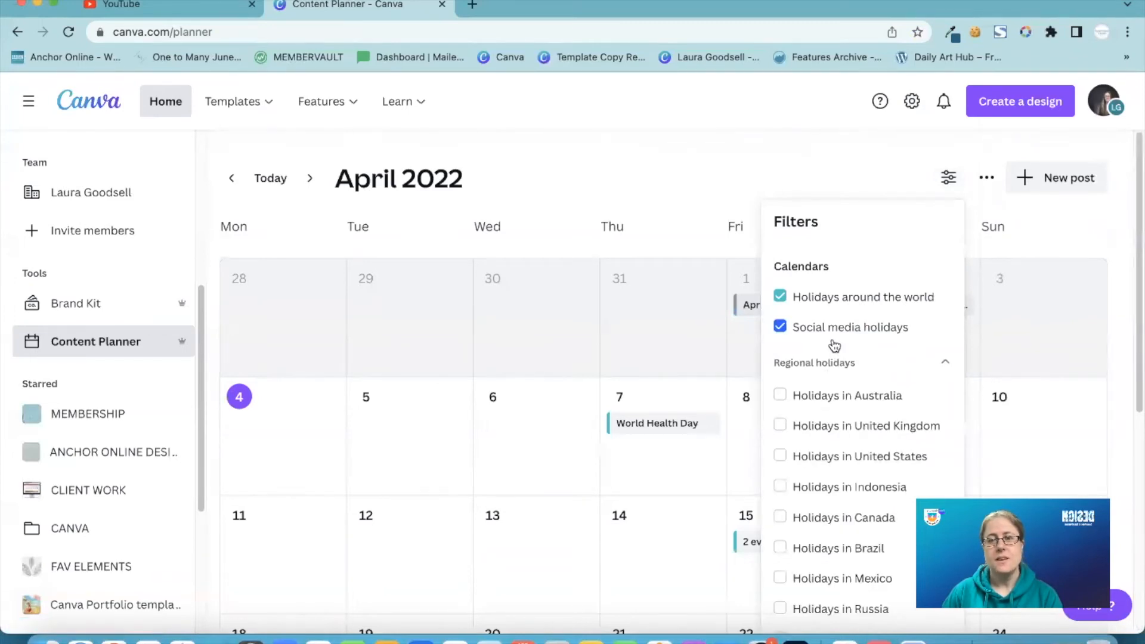
mouse_move(1022, 254)
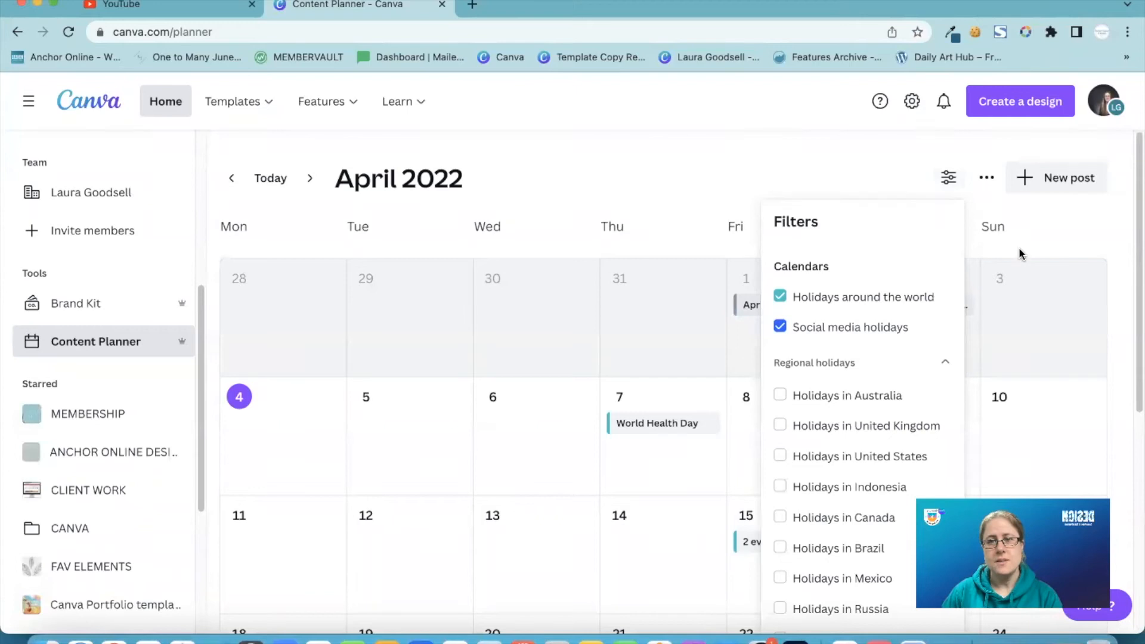
scroll(down, 3)
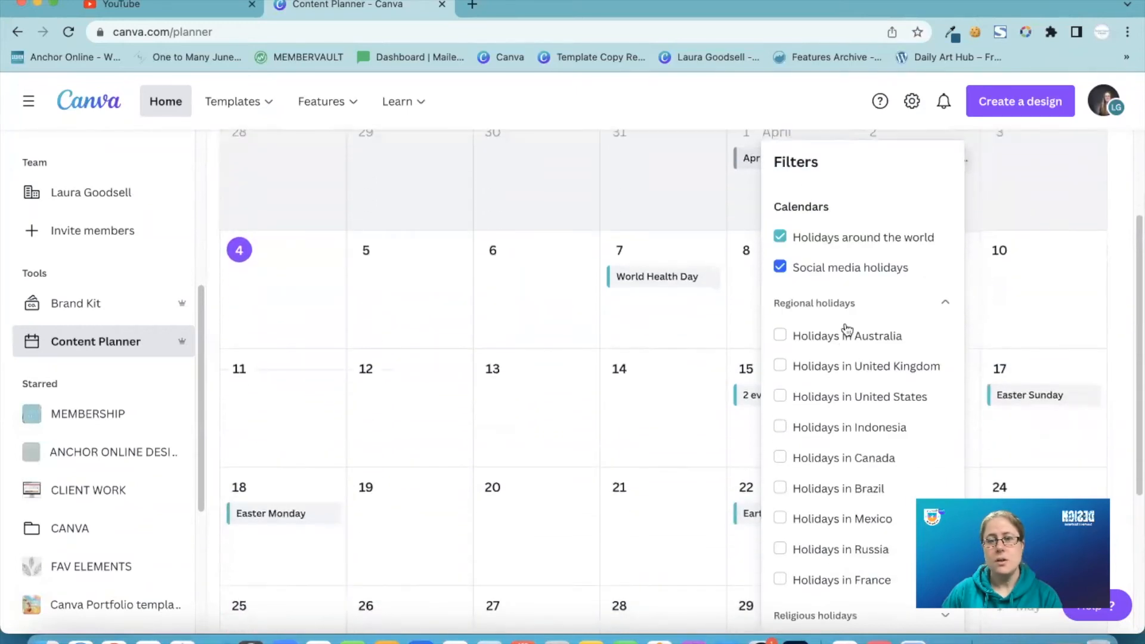
mouse_move(799, 372)
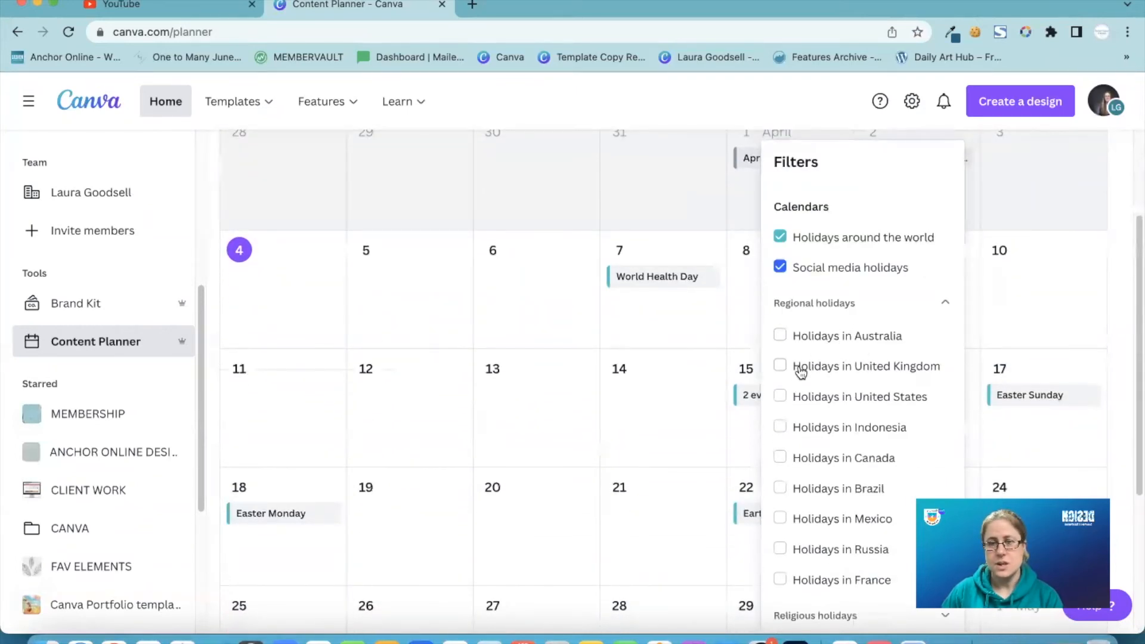
Toggle United States holidays on and off, then enable Holidays in United Kingdom
click(780, 396)
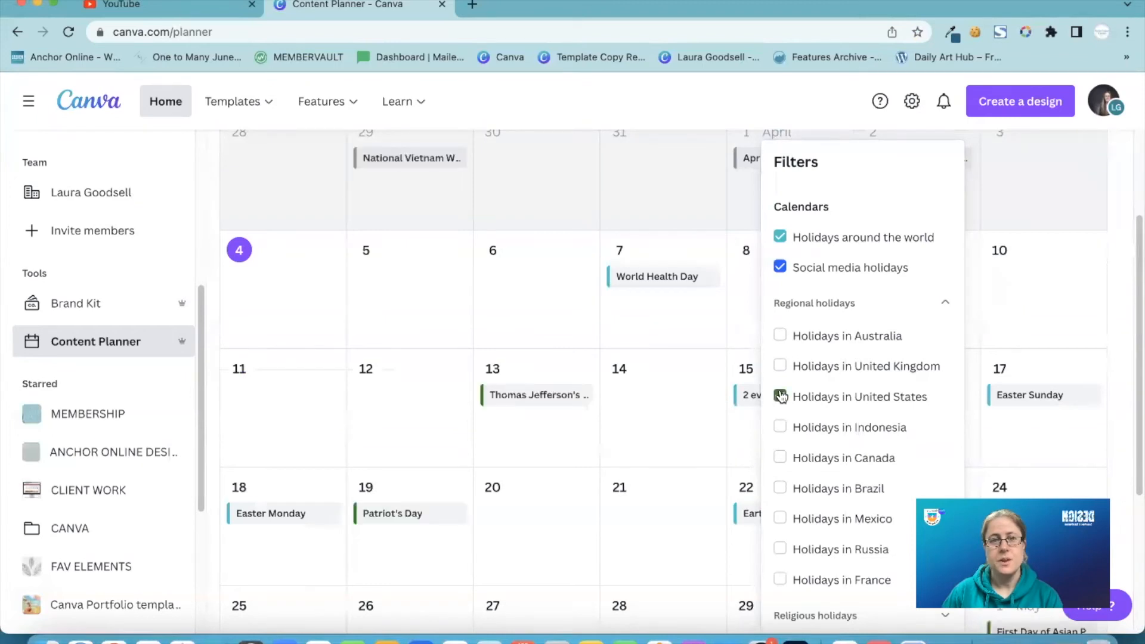
click(780, 396)
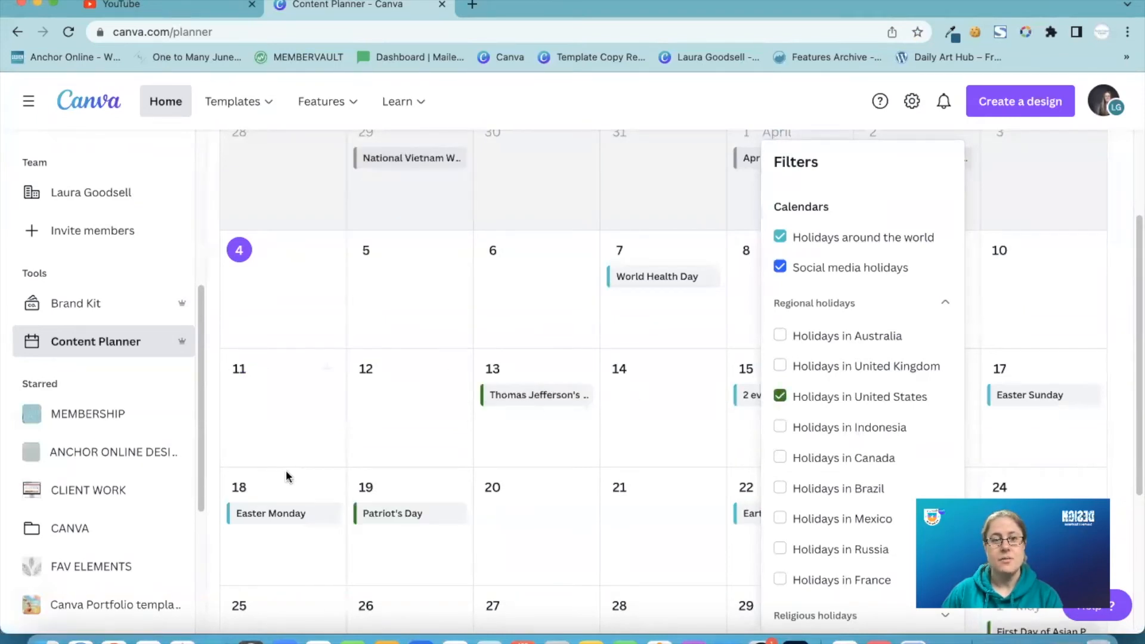
mouse_move(708, 301)
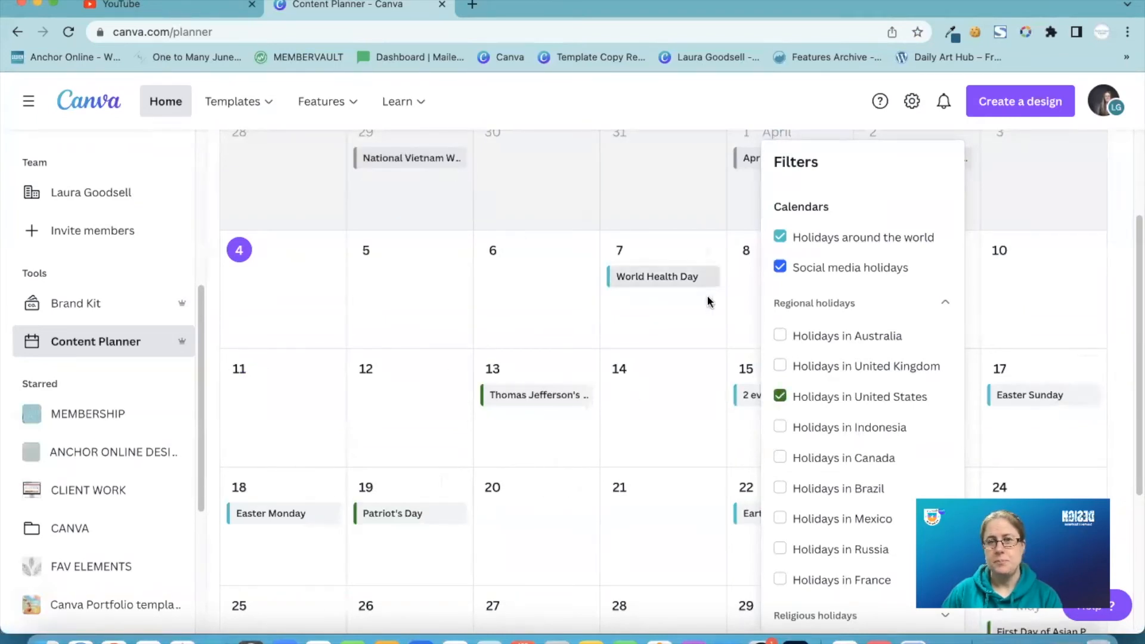
click(779, 396)
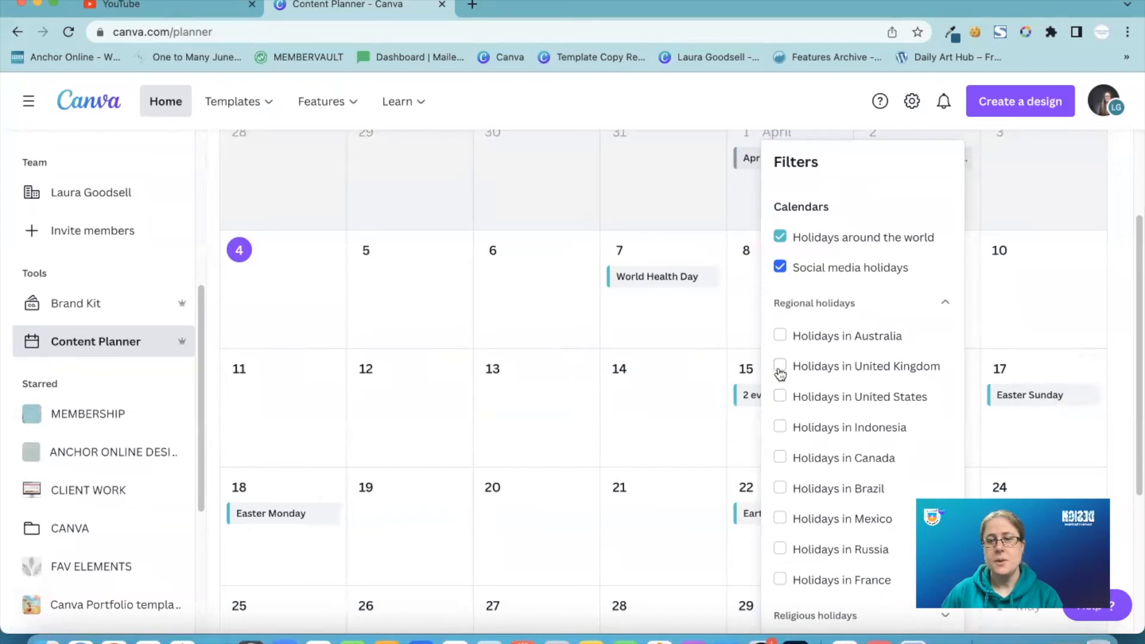
click(781, 366)
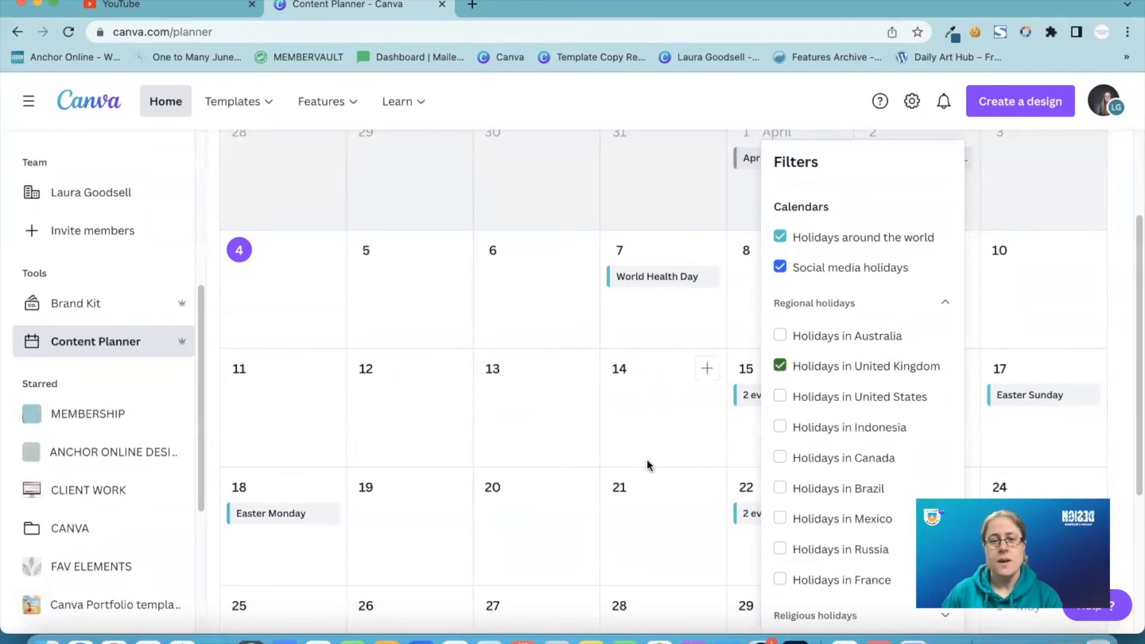
scroll(up, 3)
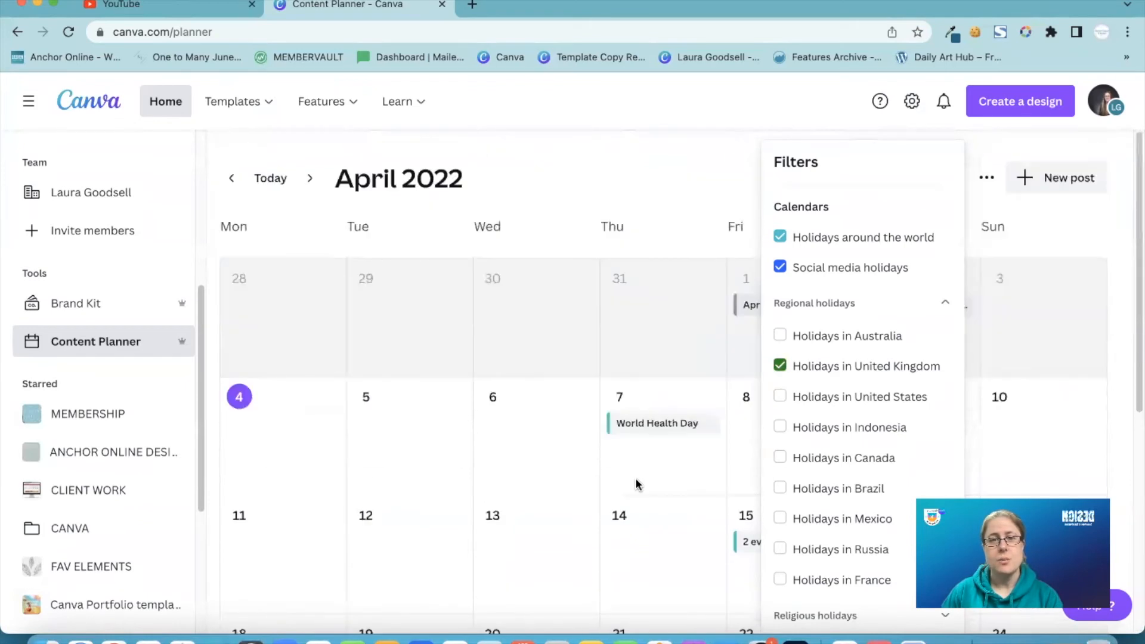
mouse_move(635, 472)
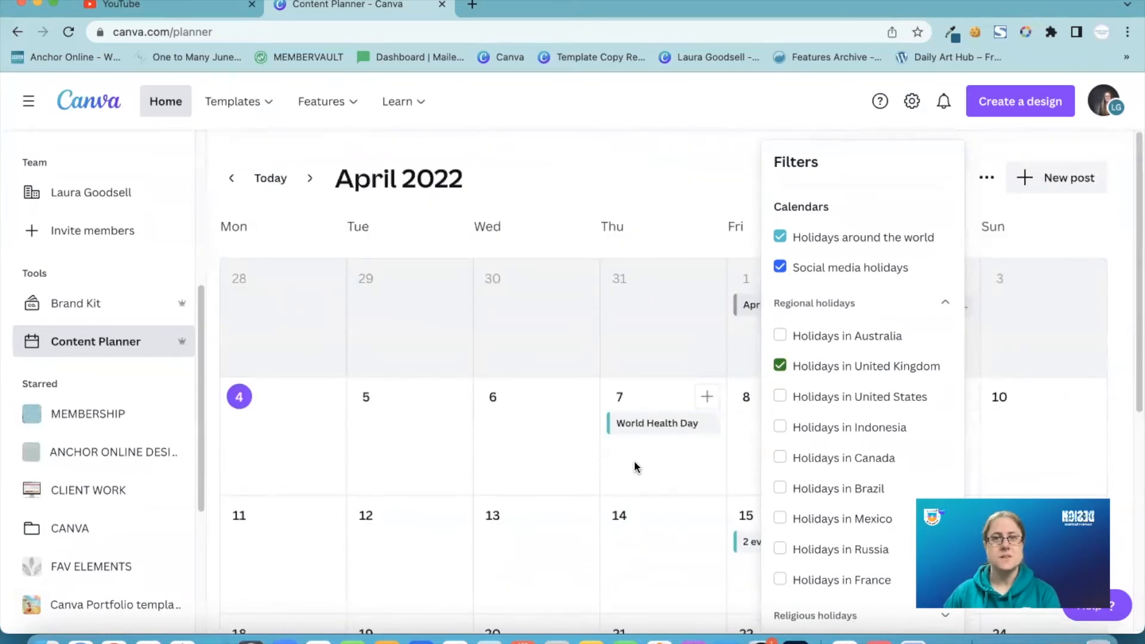
mouse_move(778, 446)
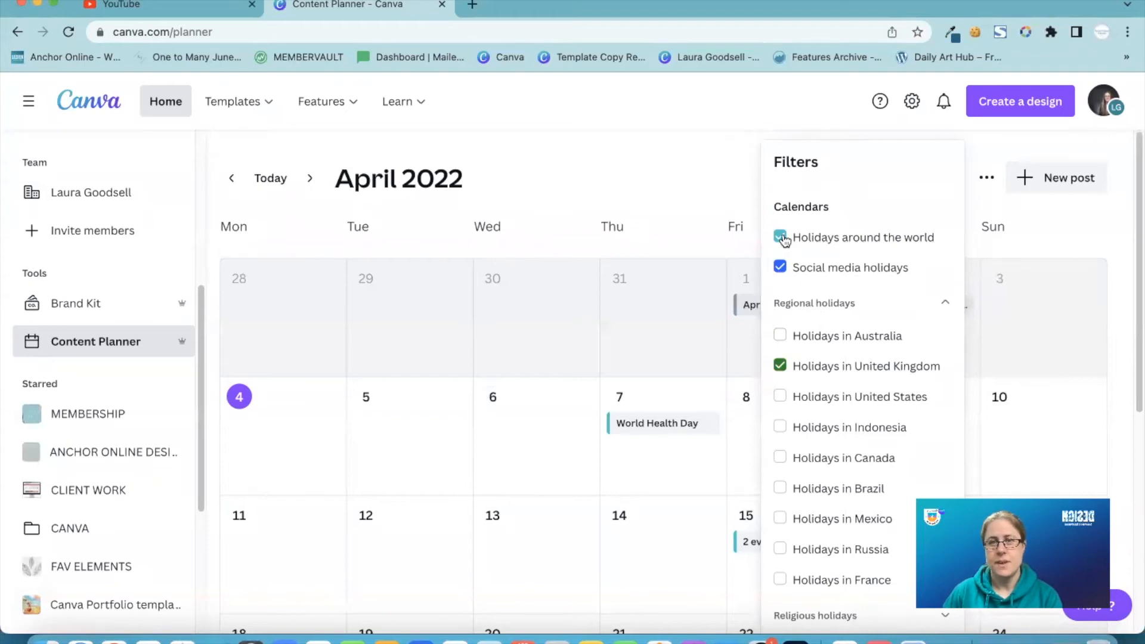
Hide worldwide holidays, try Brazil, Australia and United States, then restore Holidays around the world
click(780, 236)
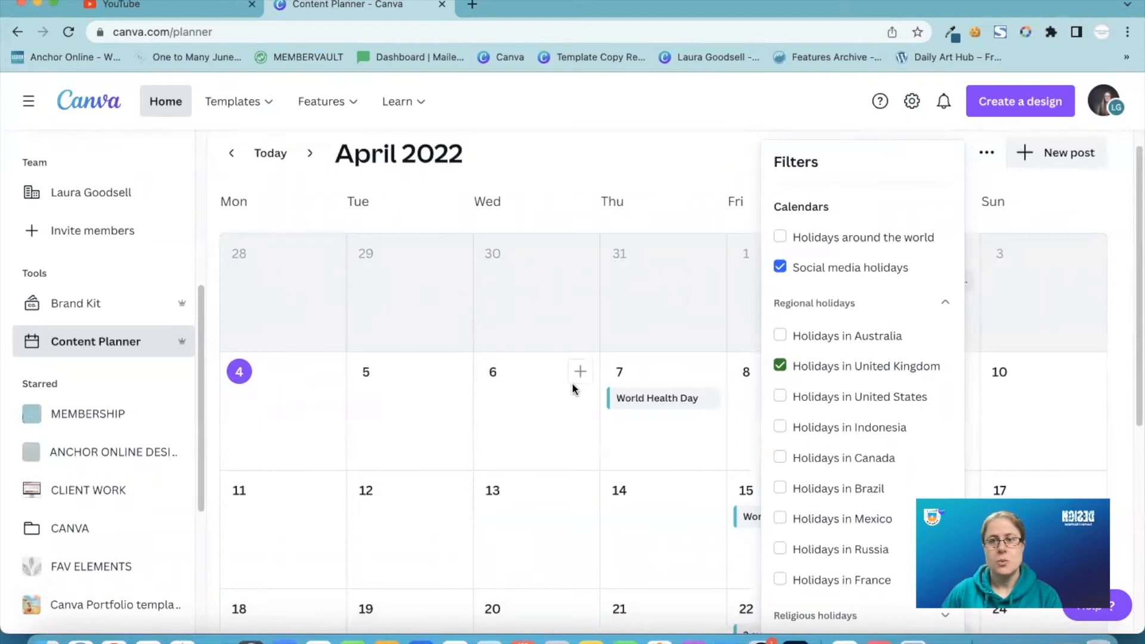
scroll(down, 3)
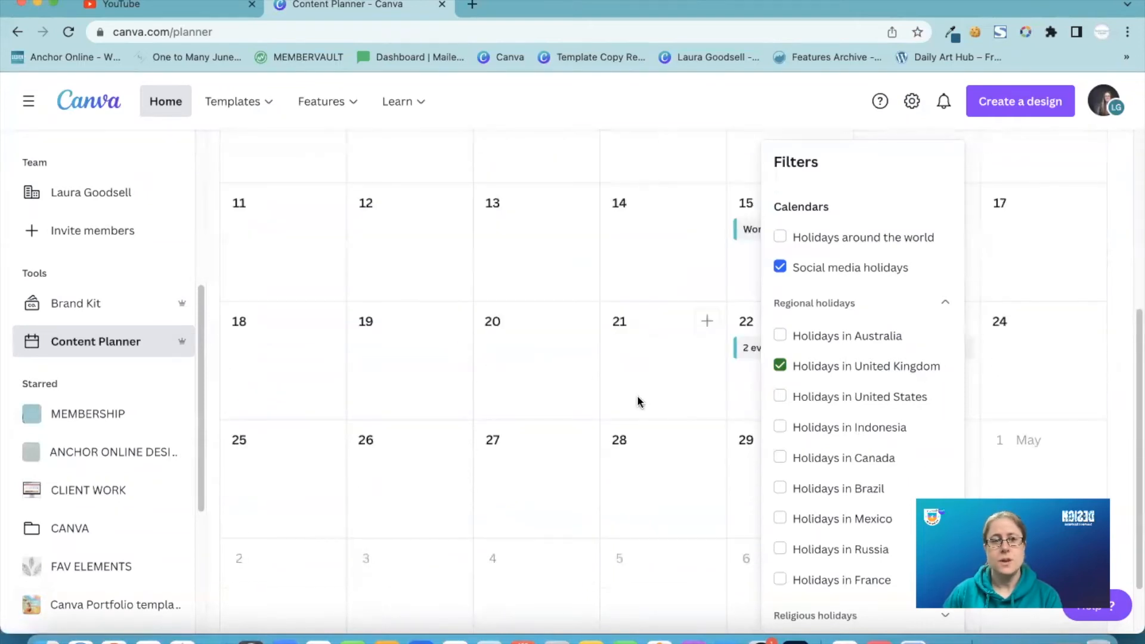
scroll(up, 3)
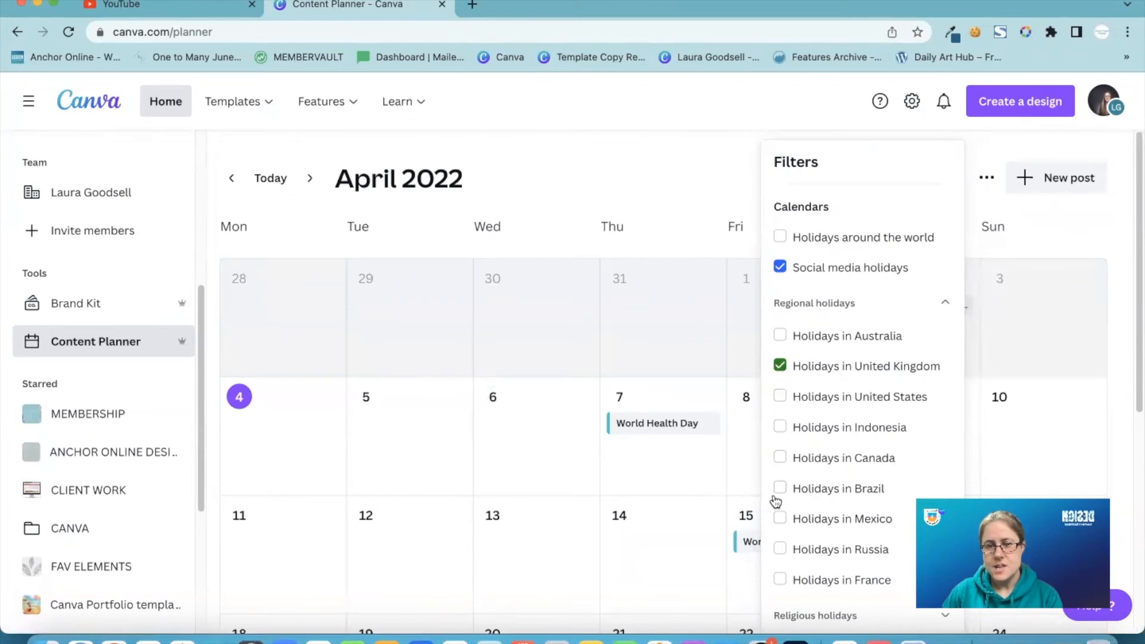
click(779, 488)
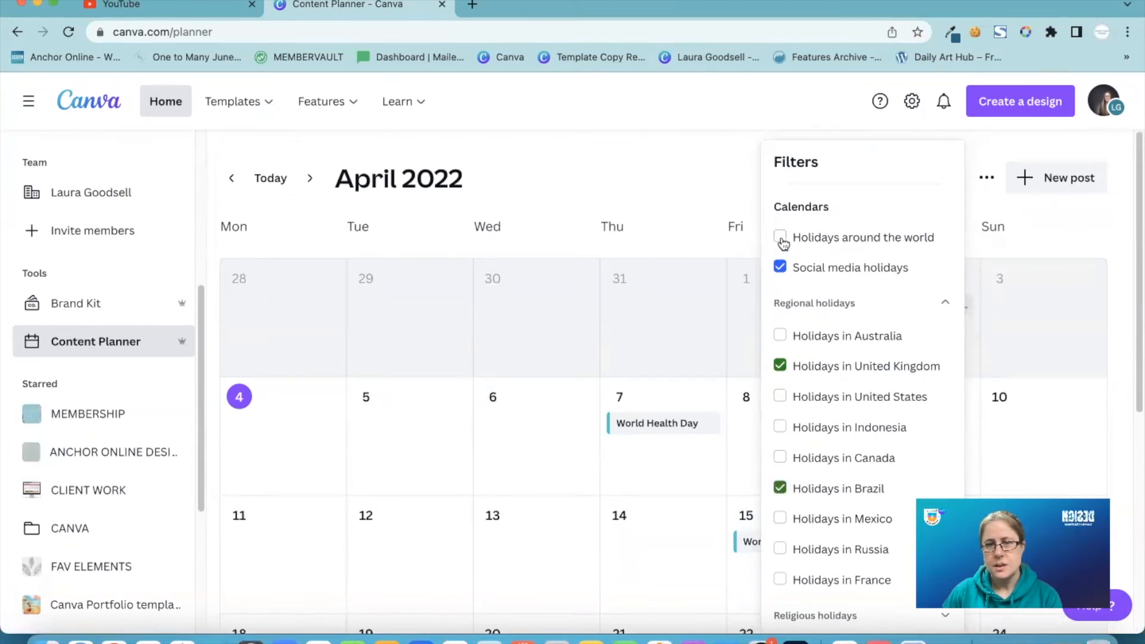
click(781, 335)
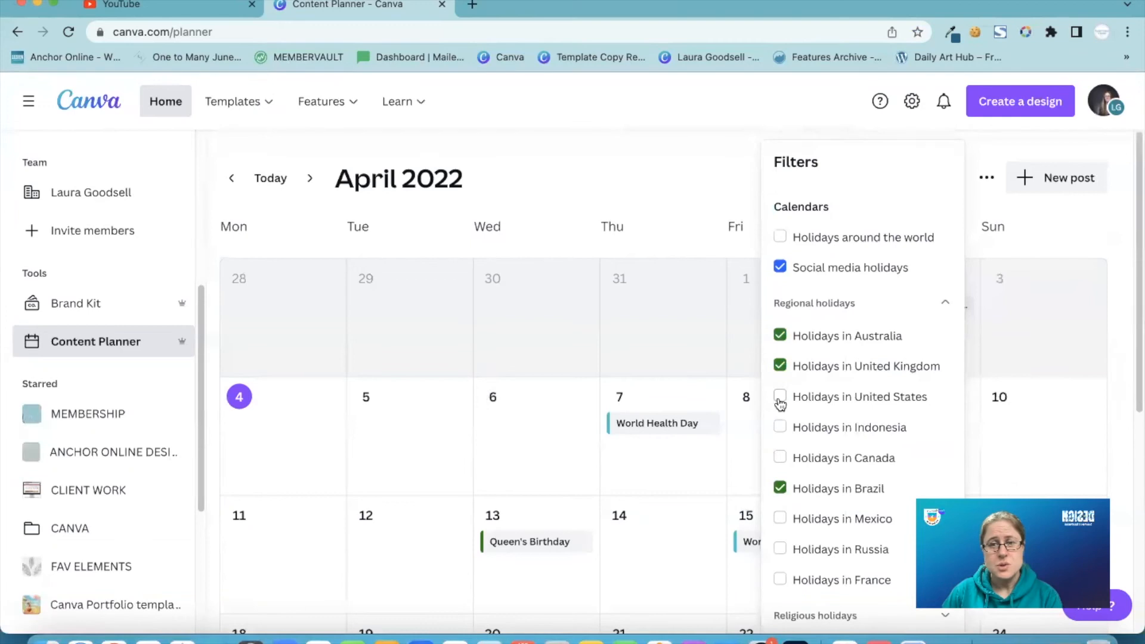
click(779, 396)
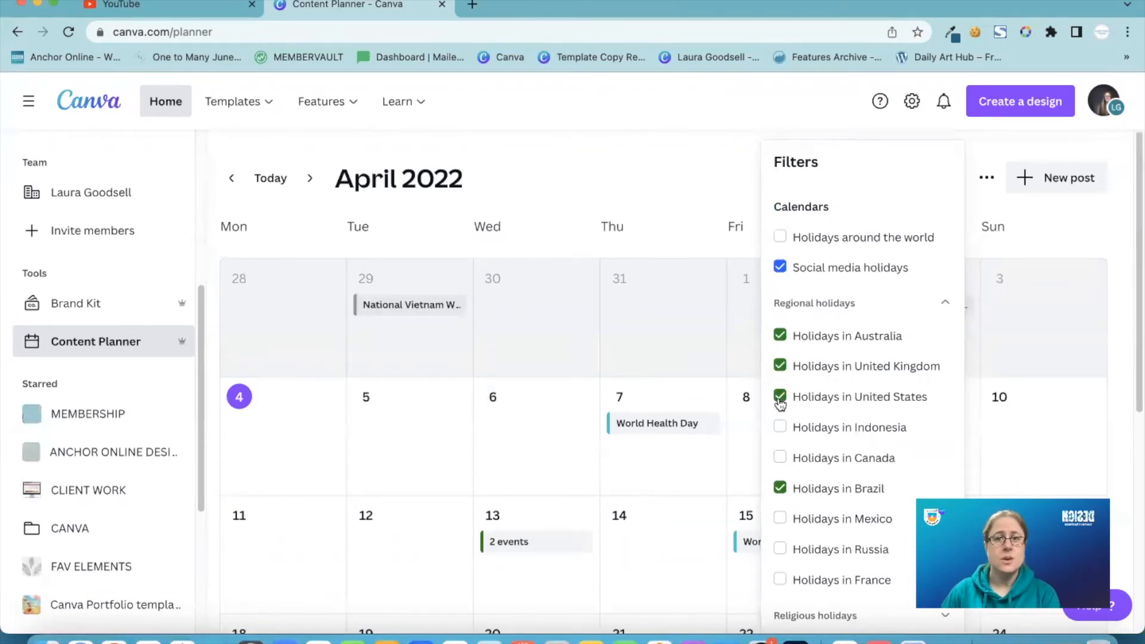
mouse_move(812, 470)
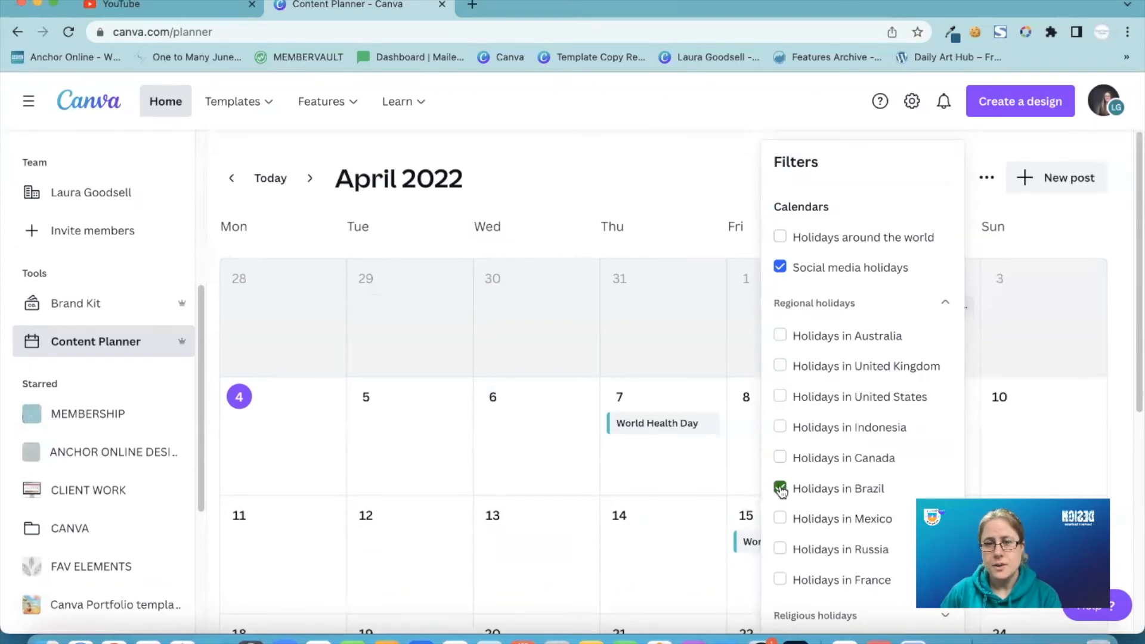
click(779, 236)
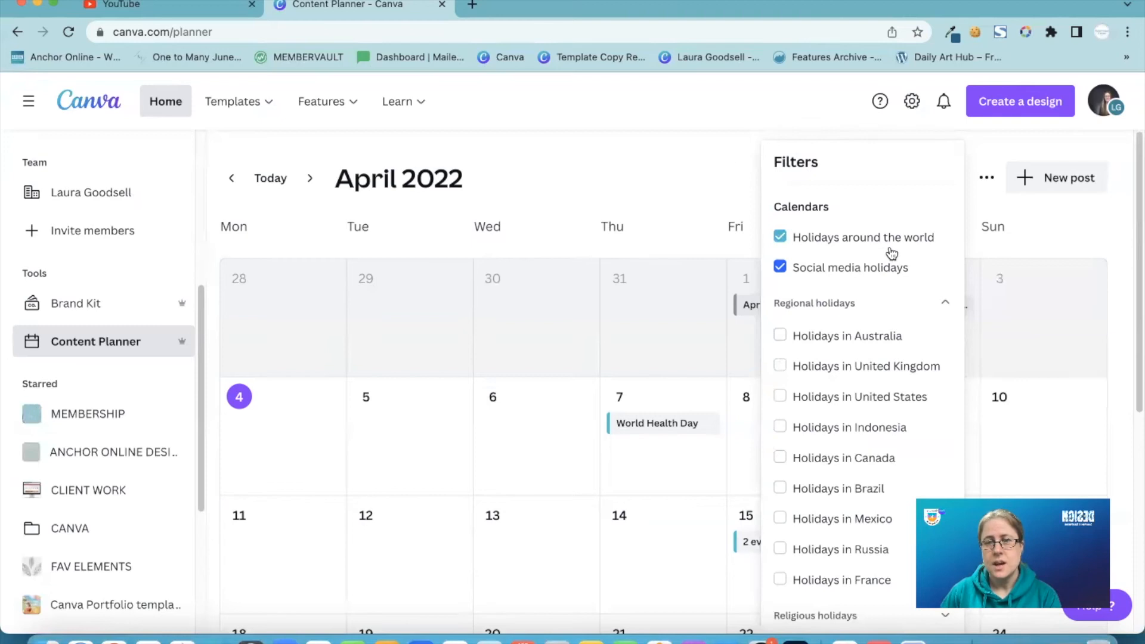
Under Religious holidays, untick Christian Holidays and leave Hindu Holidays unticked
scroll(down, 3)
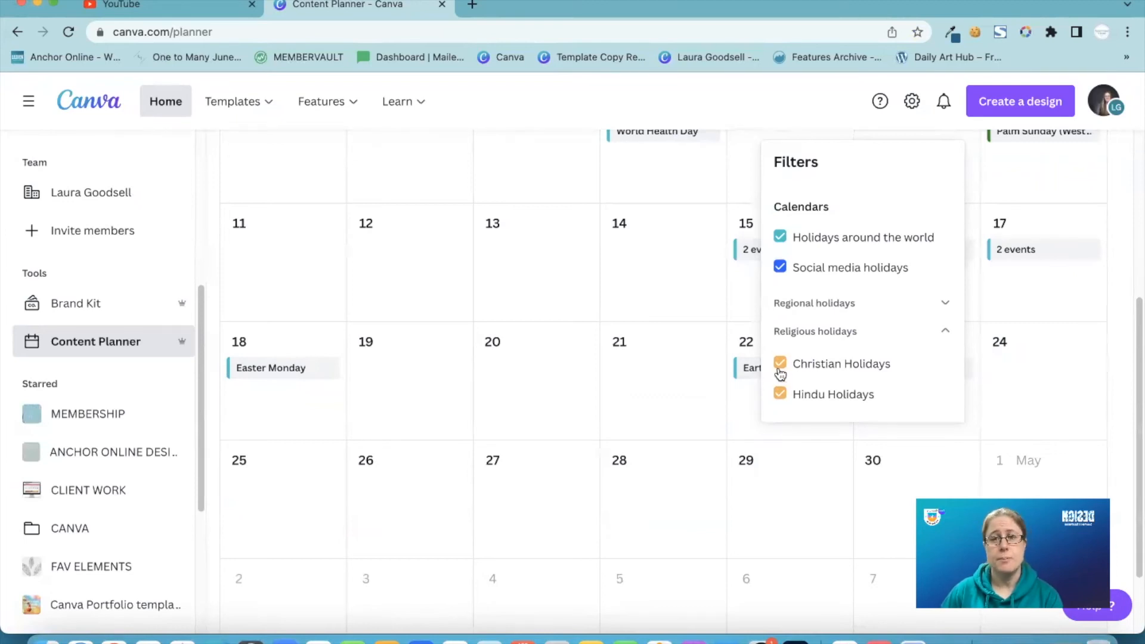
click(779, 394)
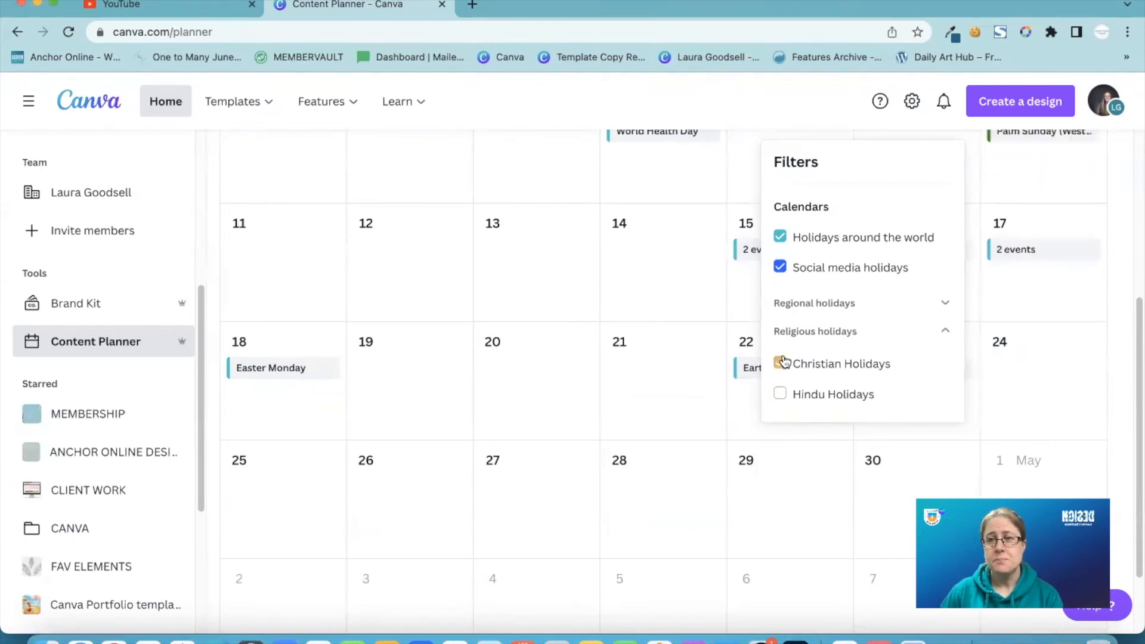
click(779, 395)
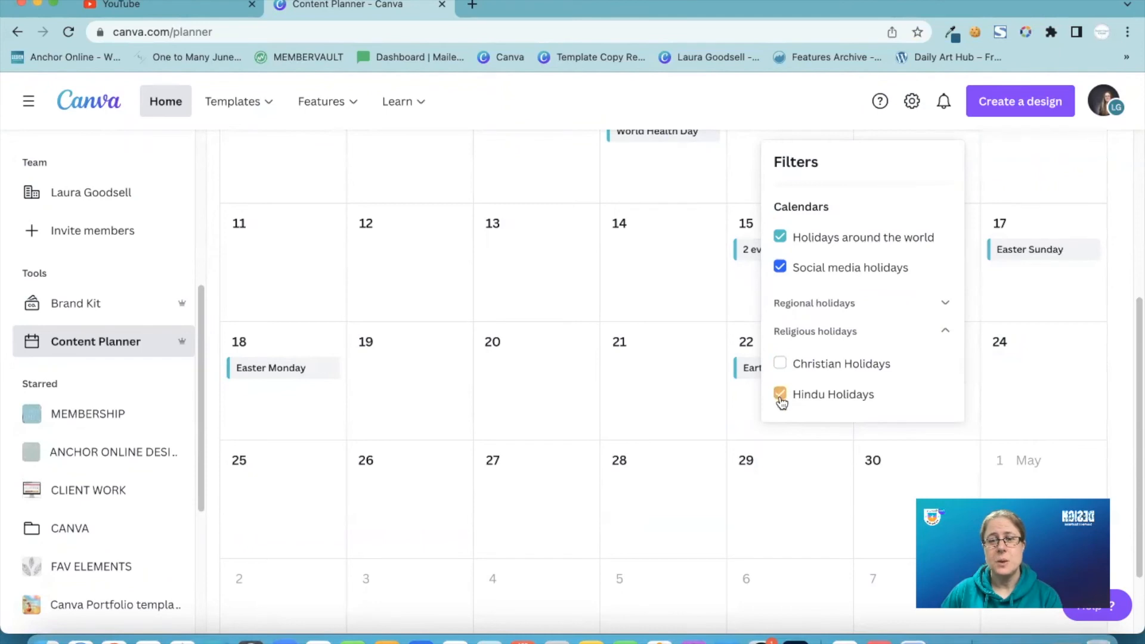
click(779, 394)
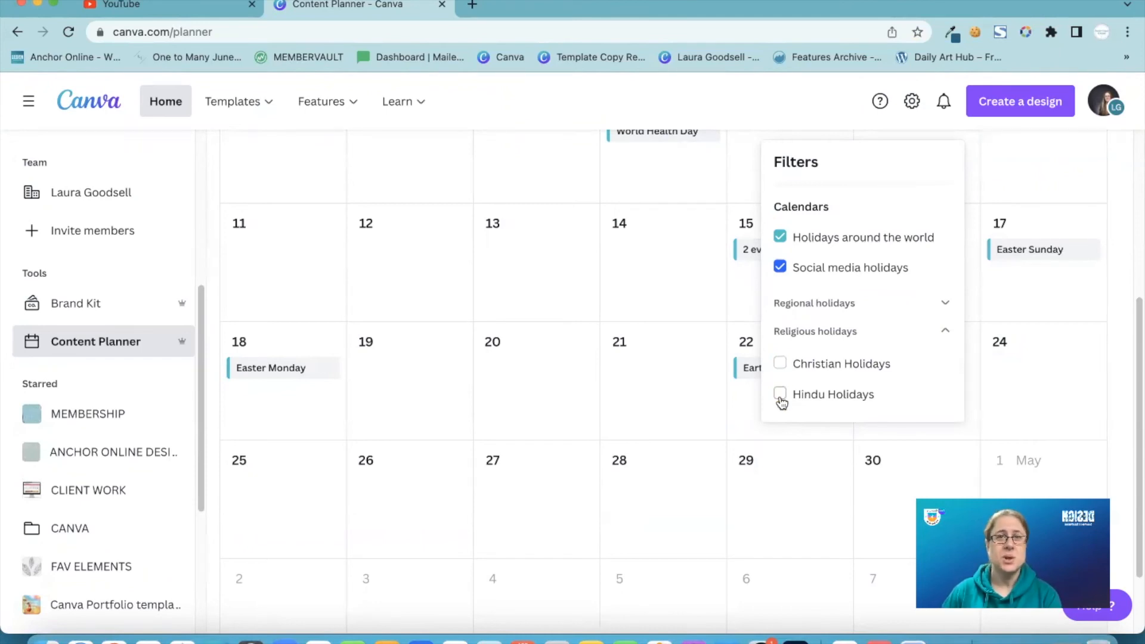
scroll(up, 3)
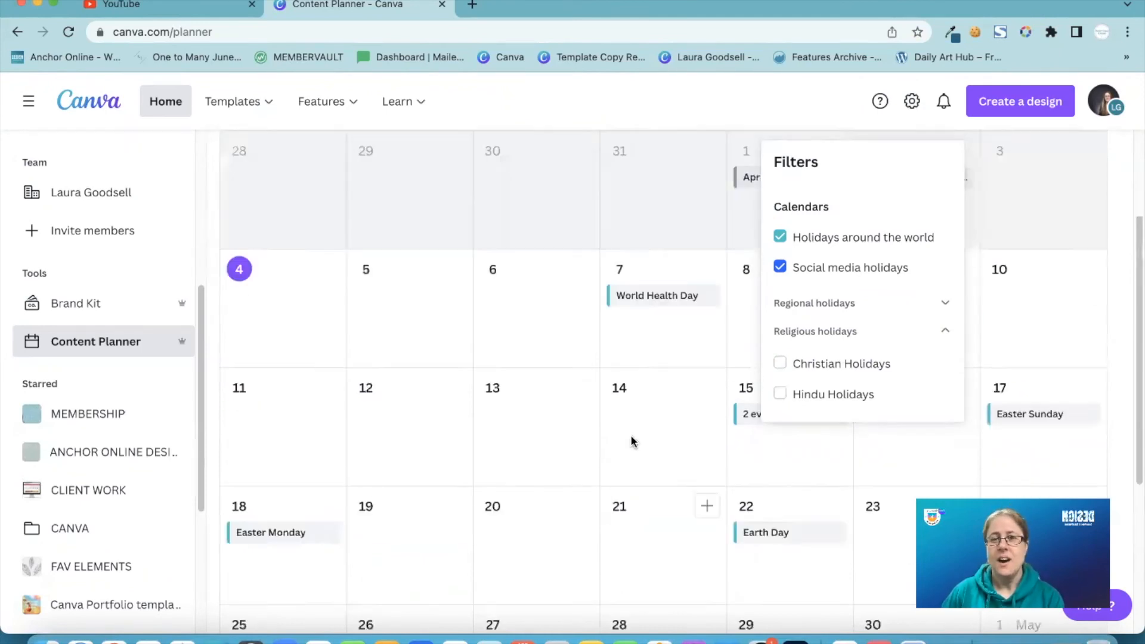